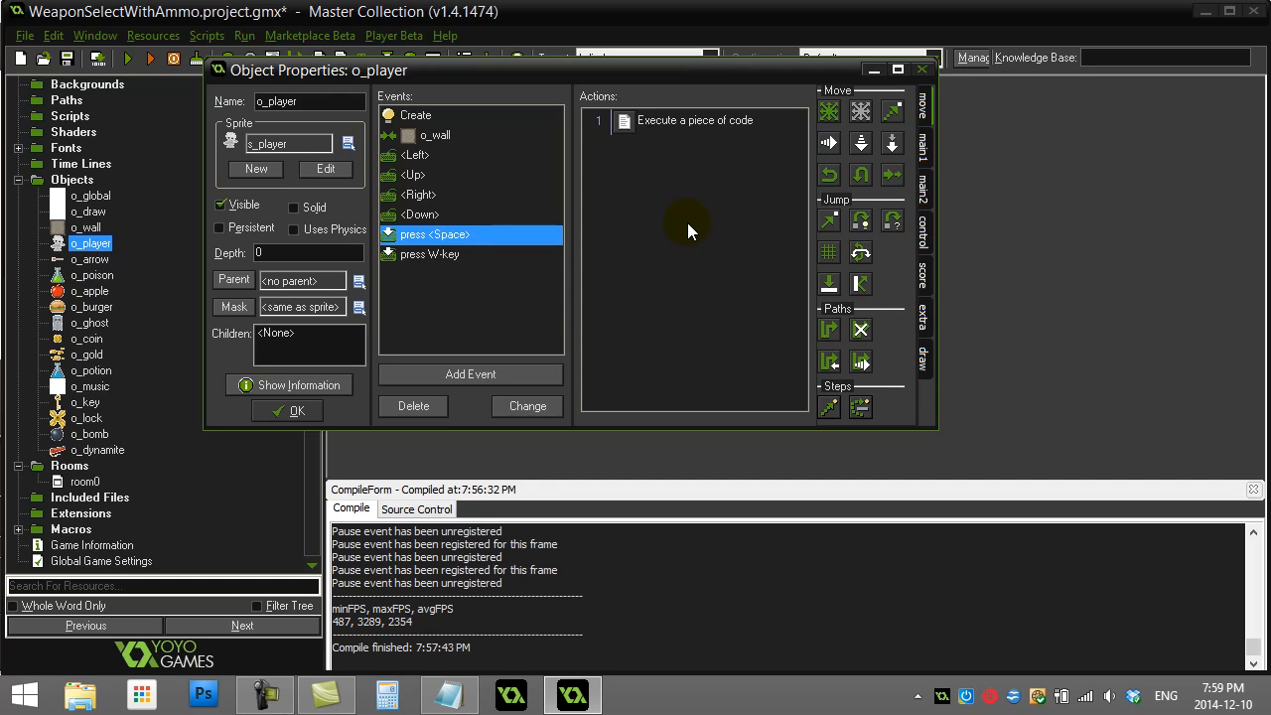
{"action": "mouse_move", "coordinate": [705, 226]}
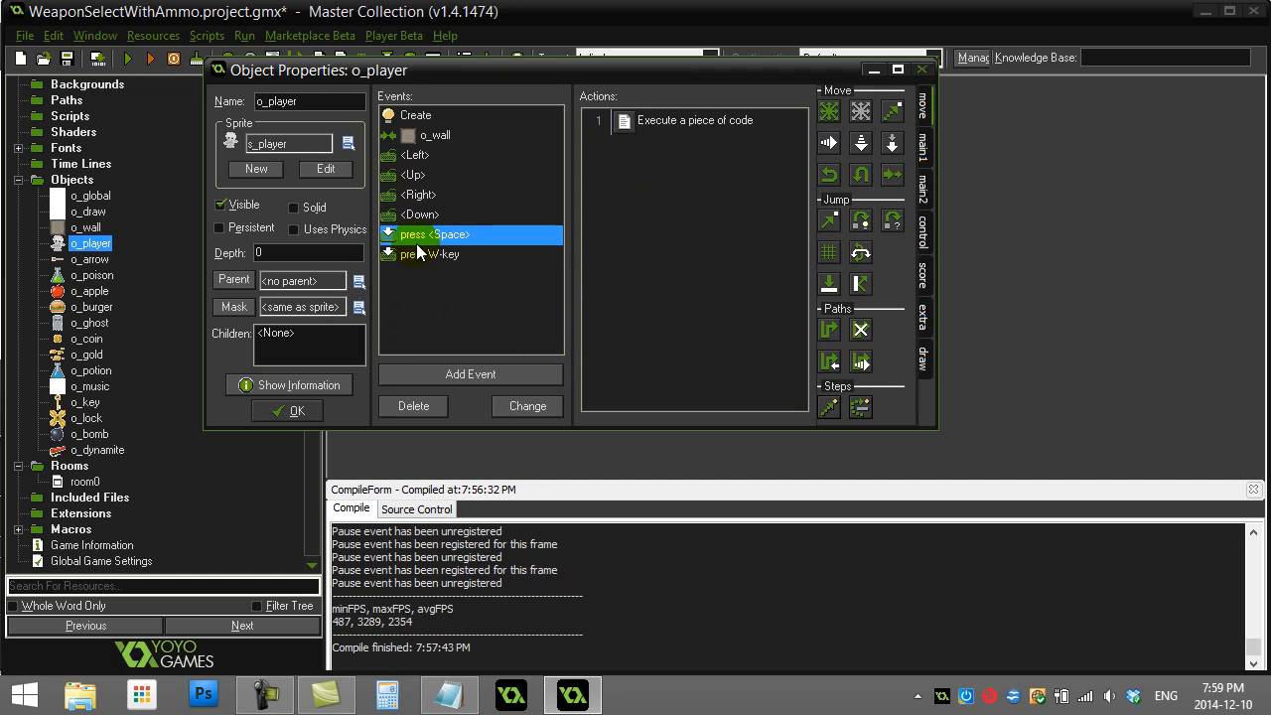
Step: Review o_player's Create actions and the Space press event's shooting code
{"action": "left_click", "coordinate": [415, 113]}
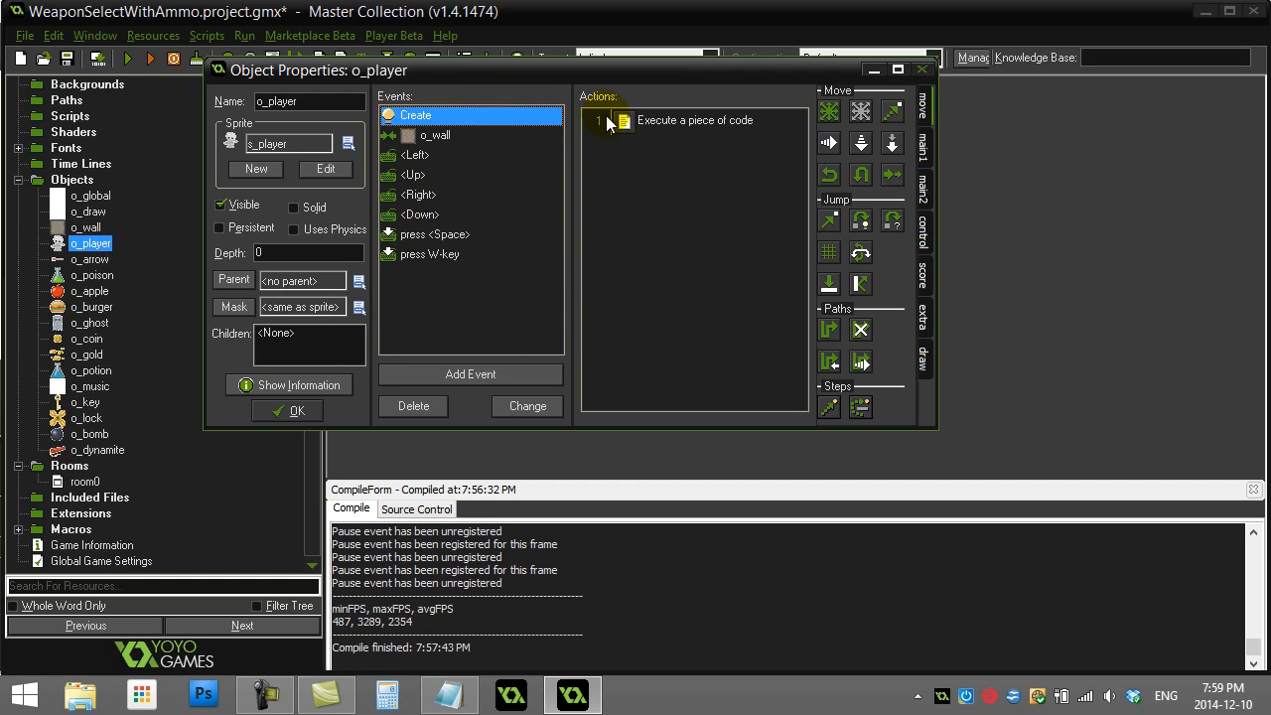
{"action": "left_click", "coordinate": [429, 254]}
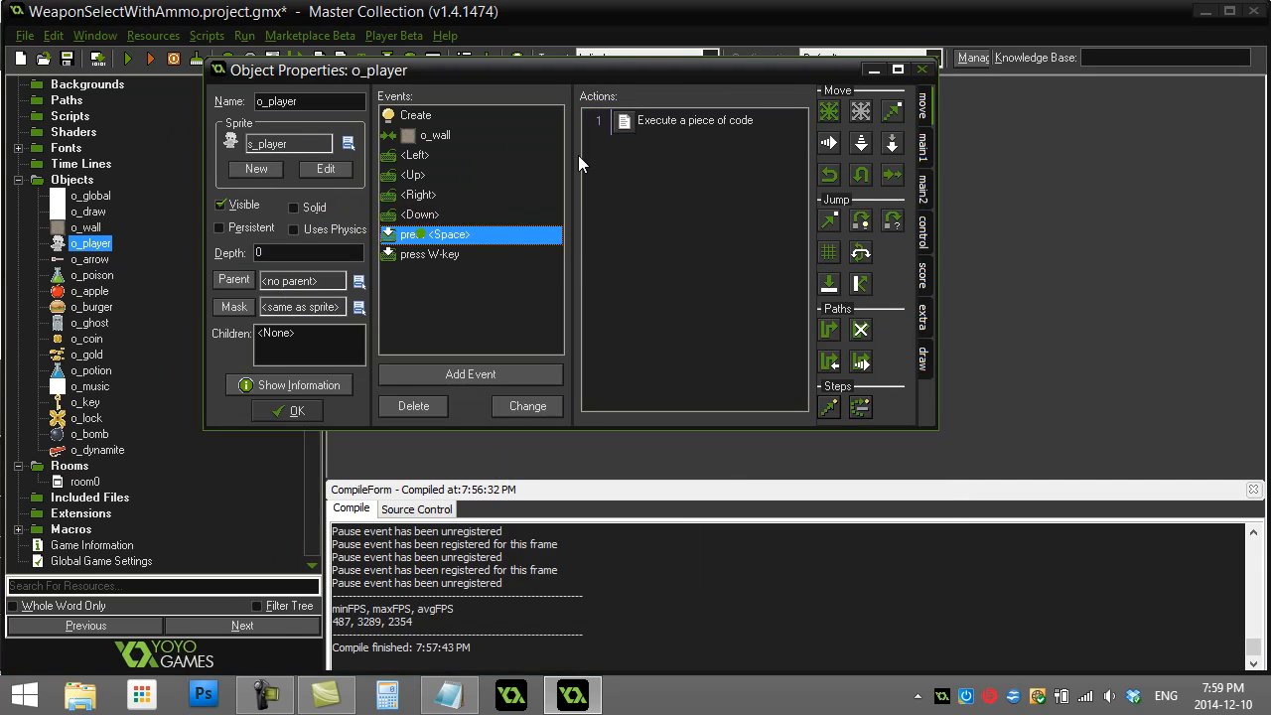
{"action": "double_click", "coordinate": [695, 121]}
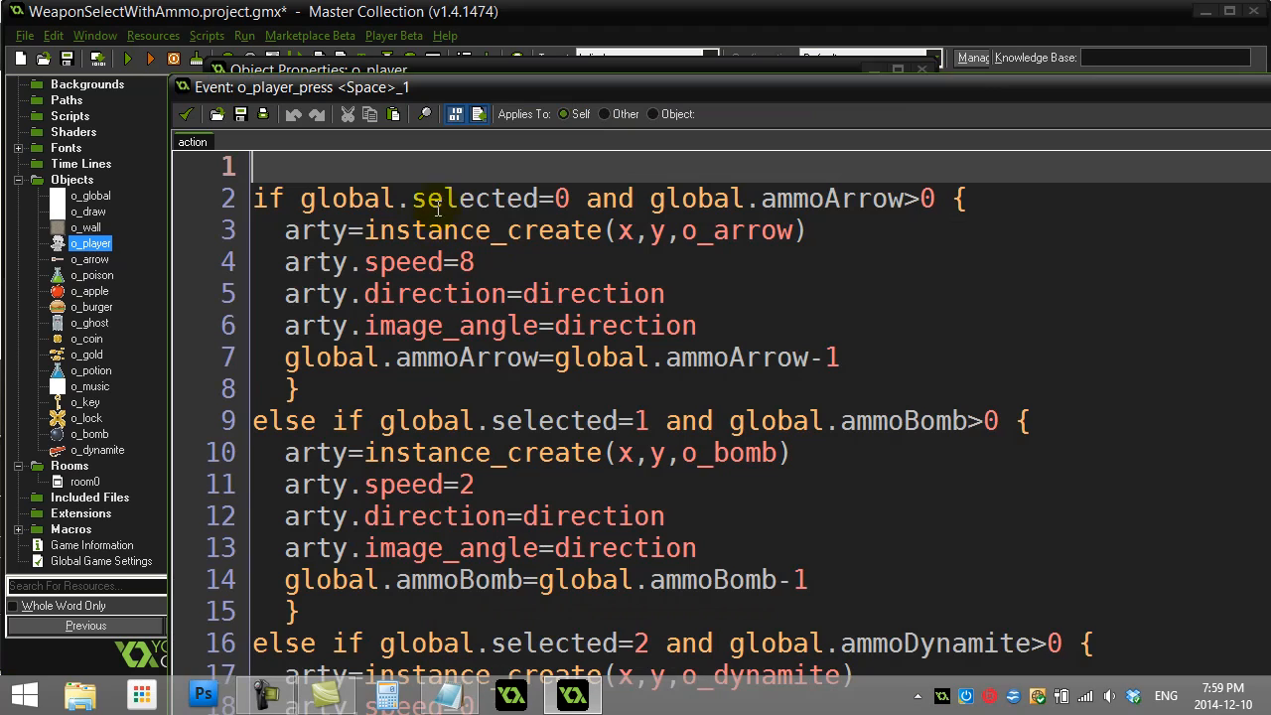
{"action": "mouse_move", "coordinate": [595, 270]}
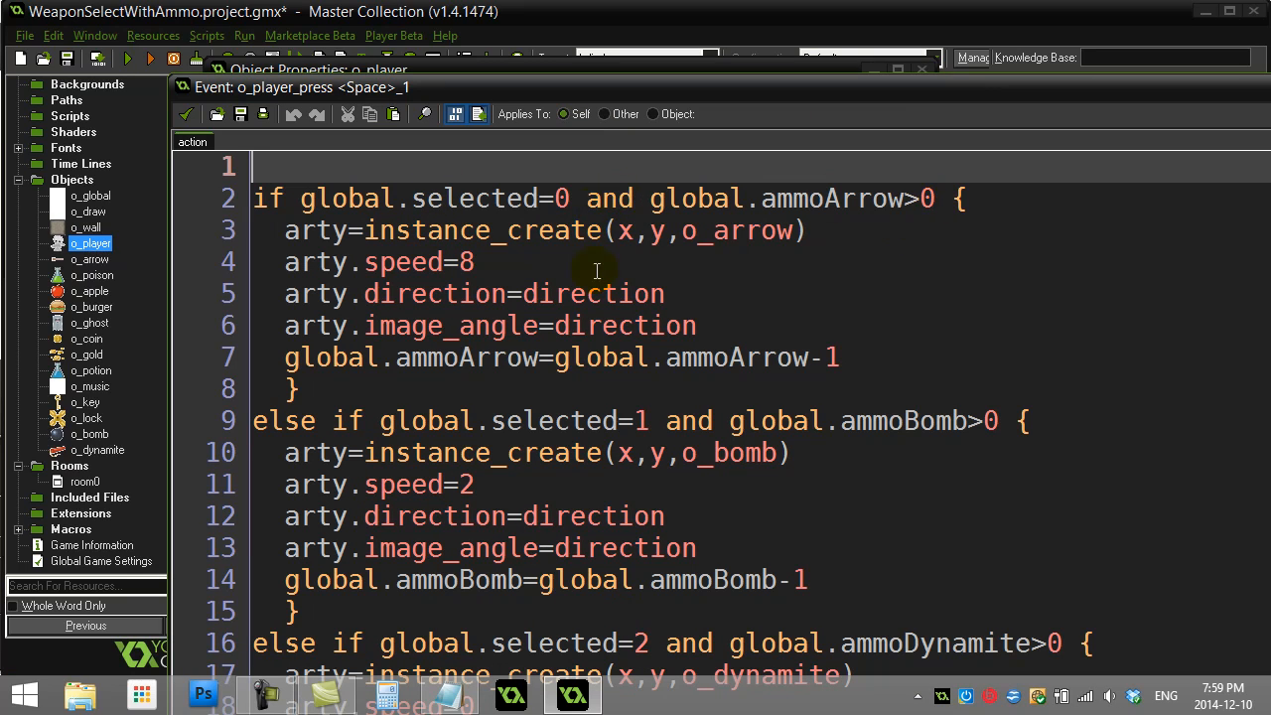
{"action": "mouse_move", "coordinate": [181, 113]}
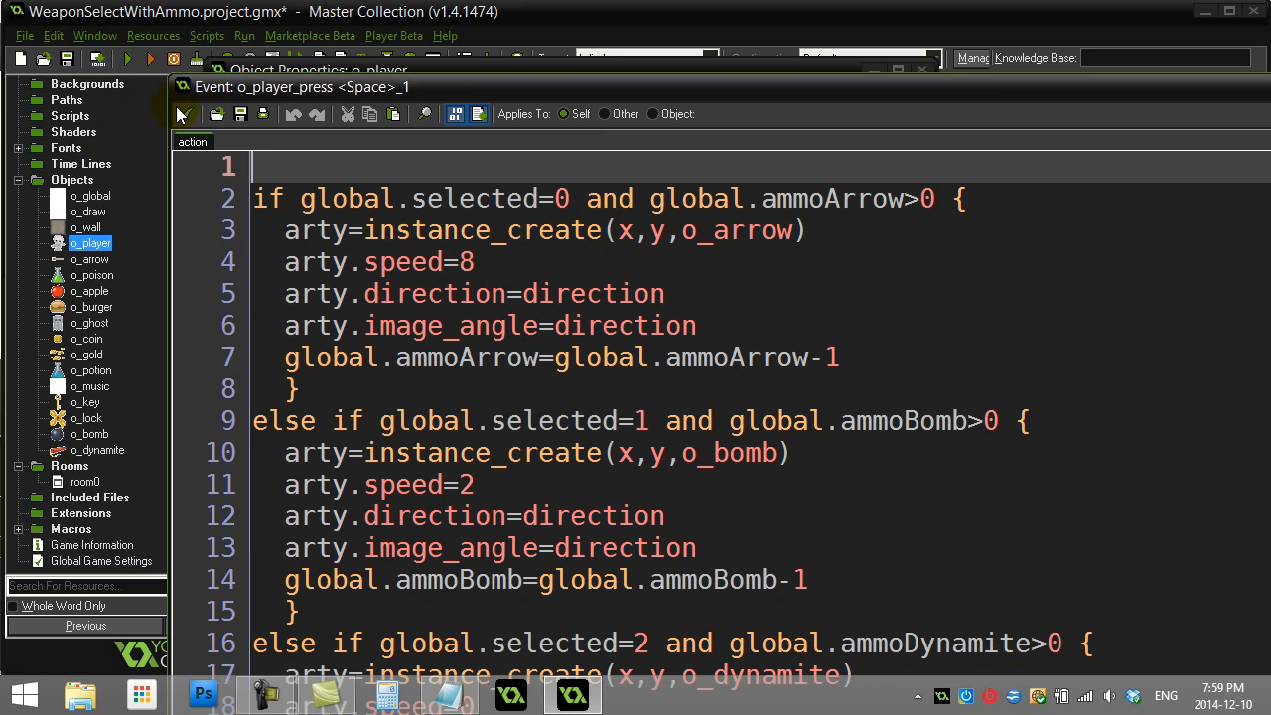
{"action": "mouse_move", "coordinate": [187, 113]}
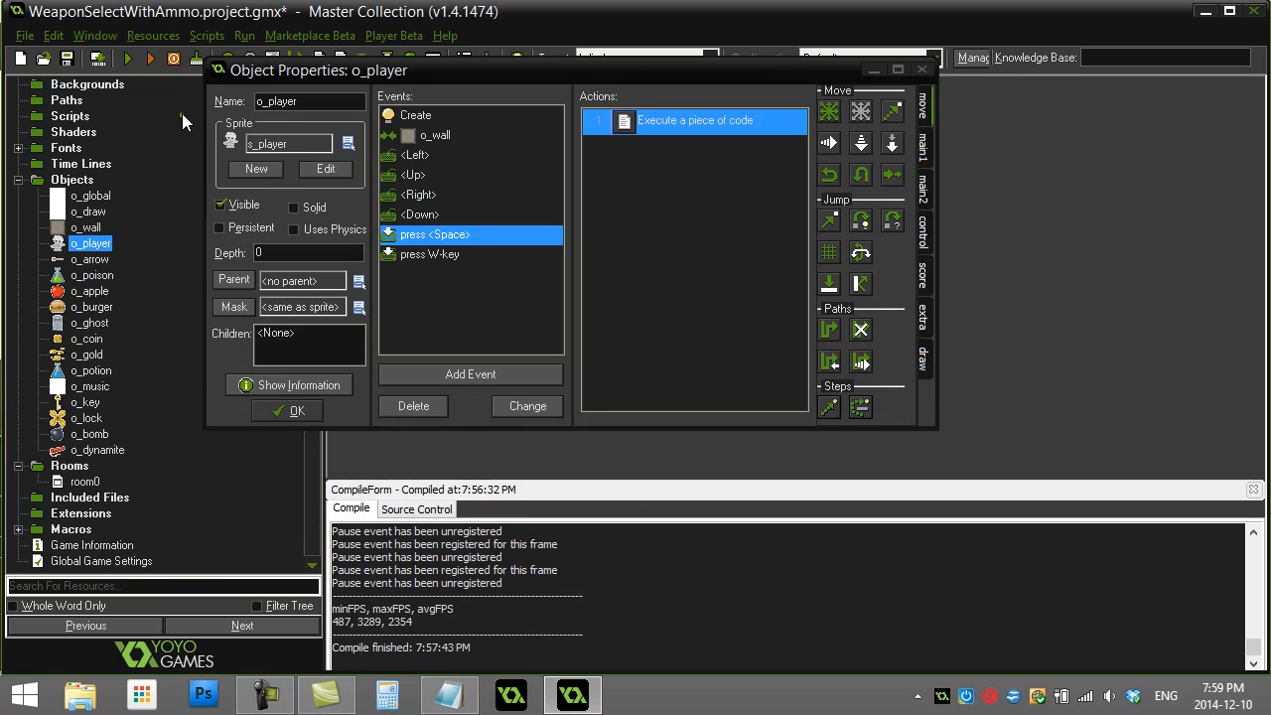
Step: Close o_player and inspect o_global's Create code setting selected 0 and starting ammo
{"action": "left_click", "coordinate": [288, 409]}
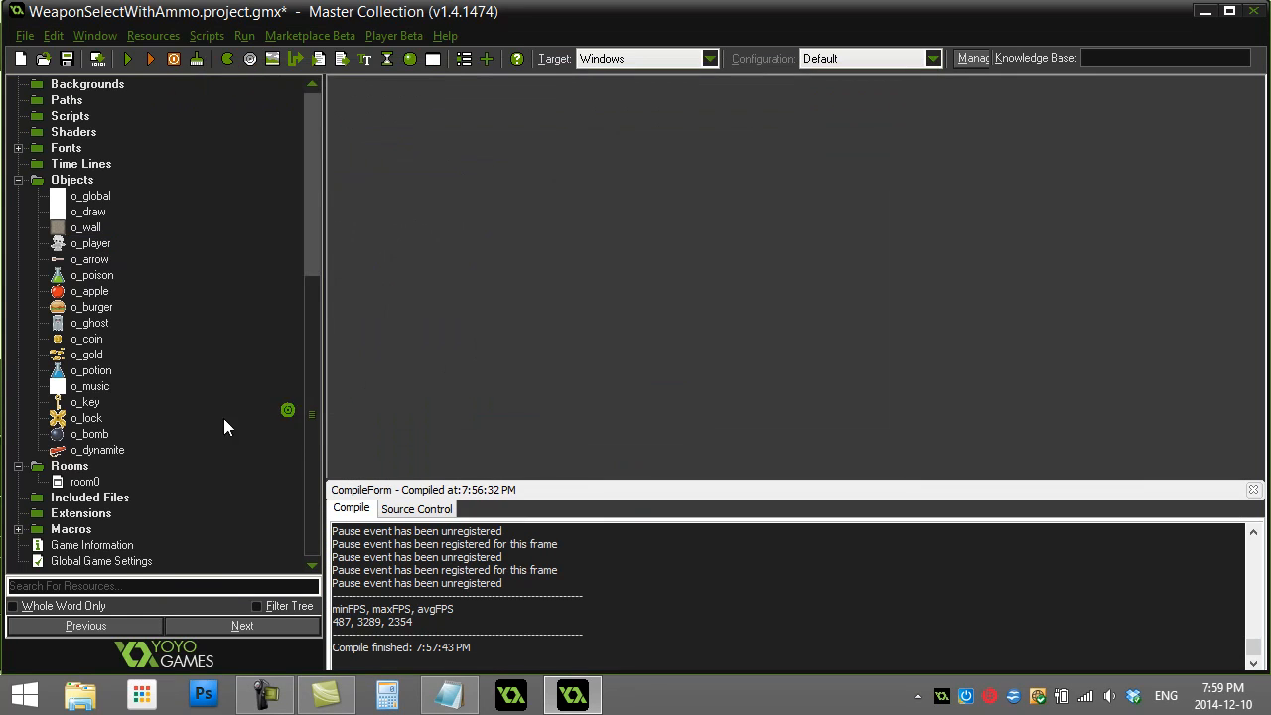
{"action": "double_click", "coordinate": [92, 197]}
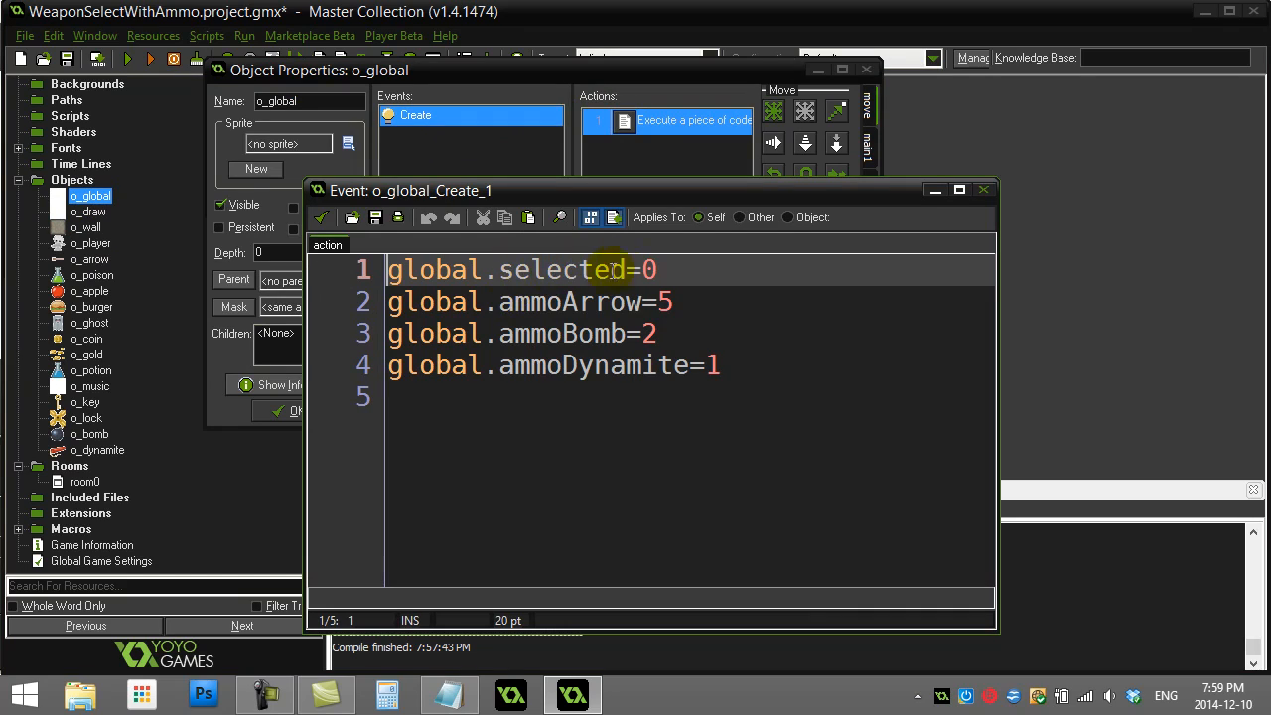
{"action": "triple_click", "coordinate": [520, 270]}
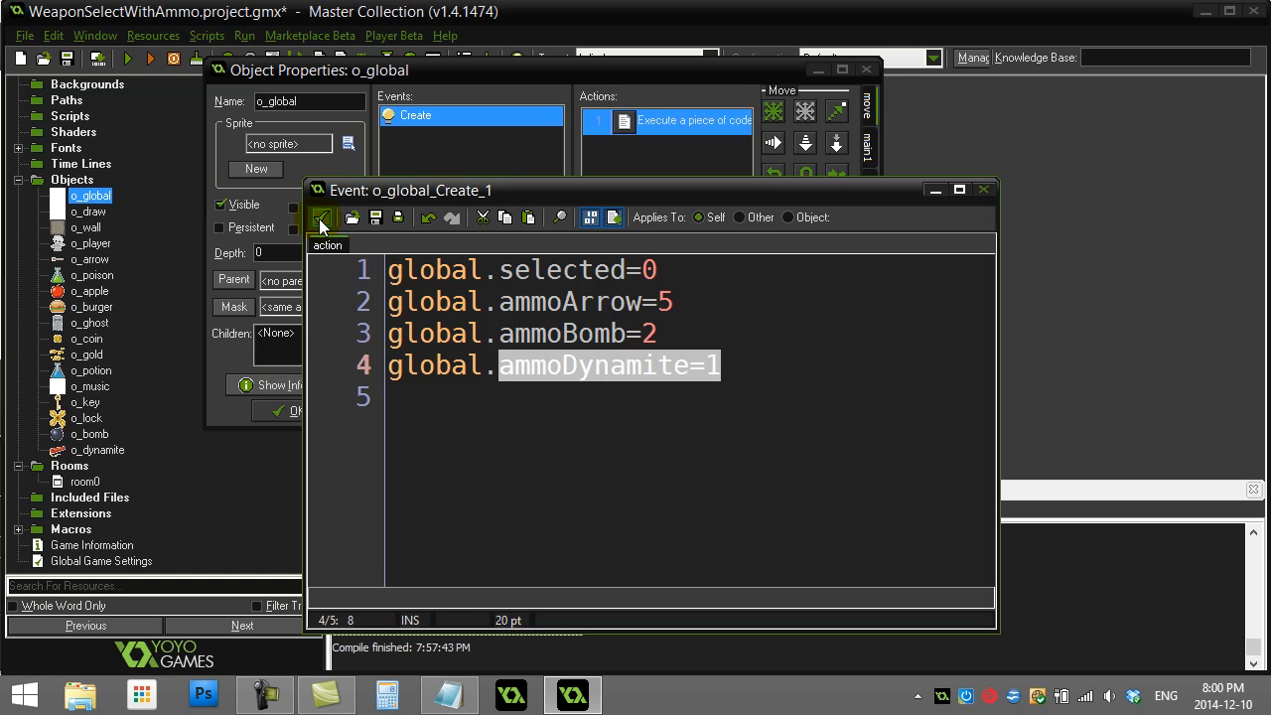
{"action": "left_click", "coordinate": [983, 191]}
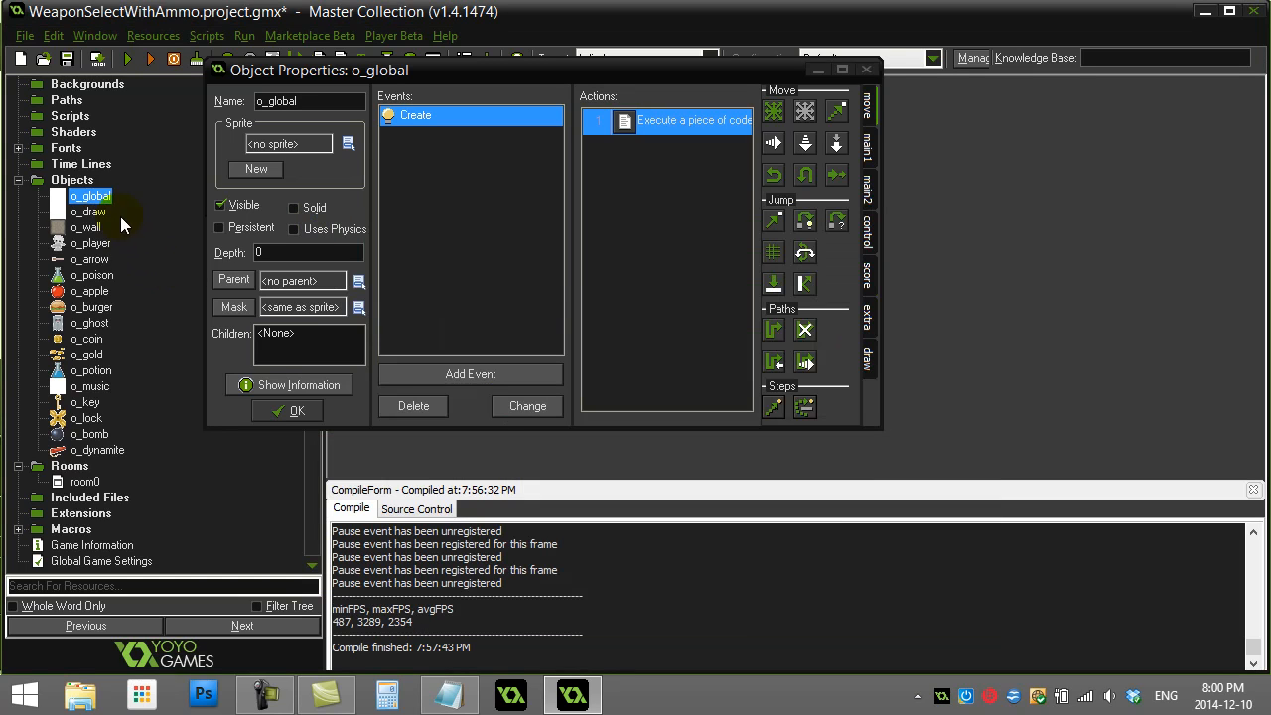
Step: Open the o_draw object's properties and begin adding a new event
{"action": "left_click", "coordinate": [87, 211]}
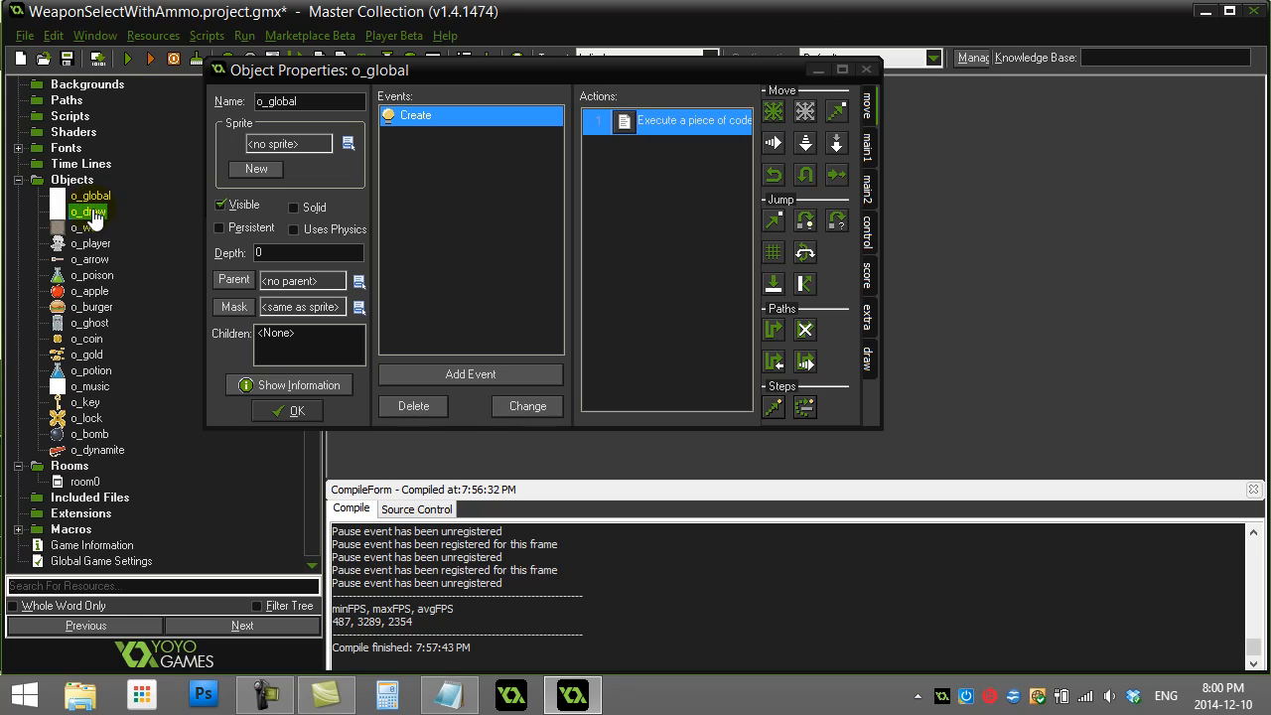
{"action": "double_click", "coordinate": [88, 210]}
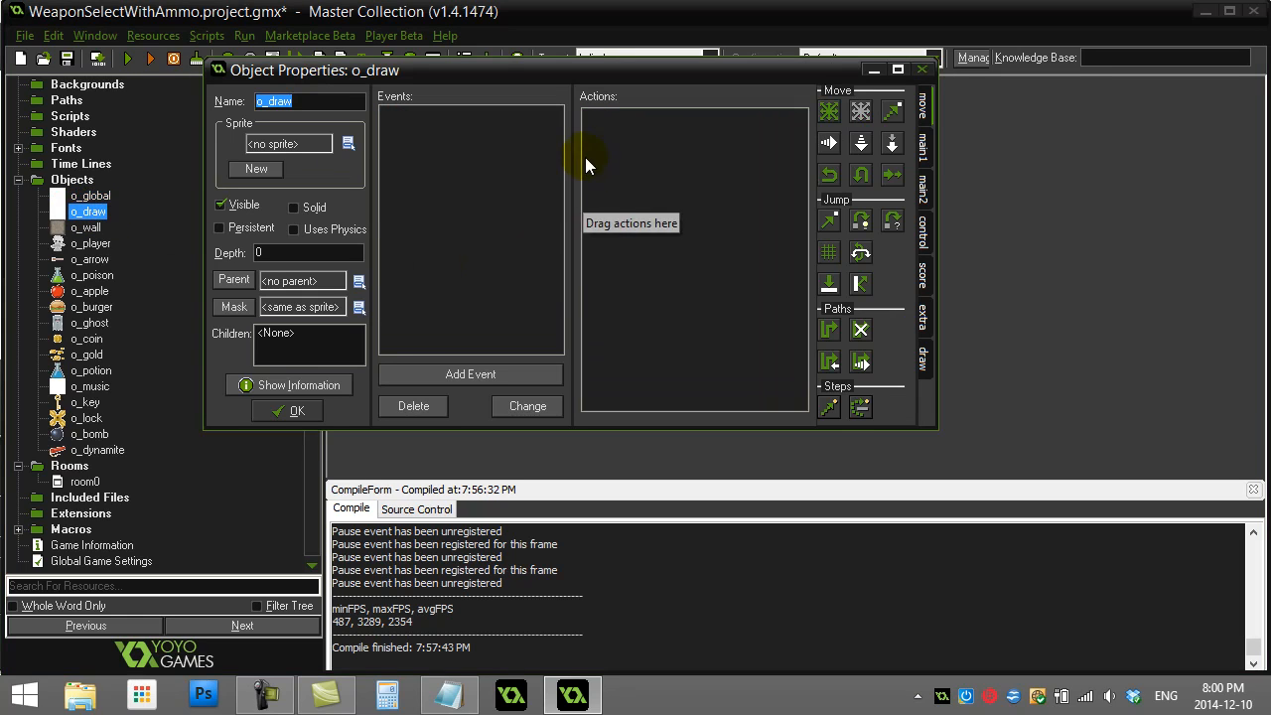
{"action": "mouse_move", "coordinate": [469, 246]}
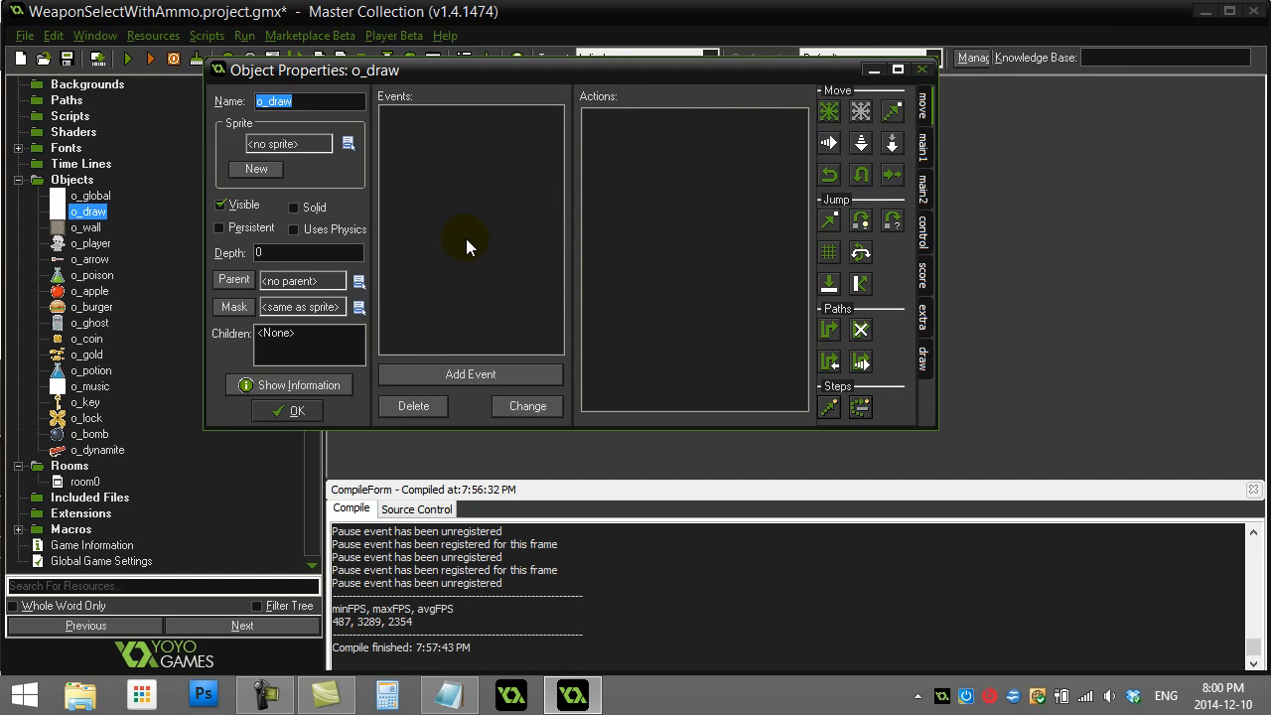
{"action": "mouse_move", "coordinate": [470, 373]}
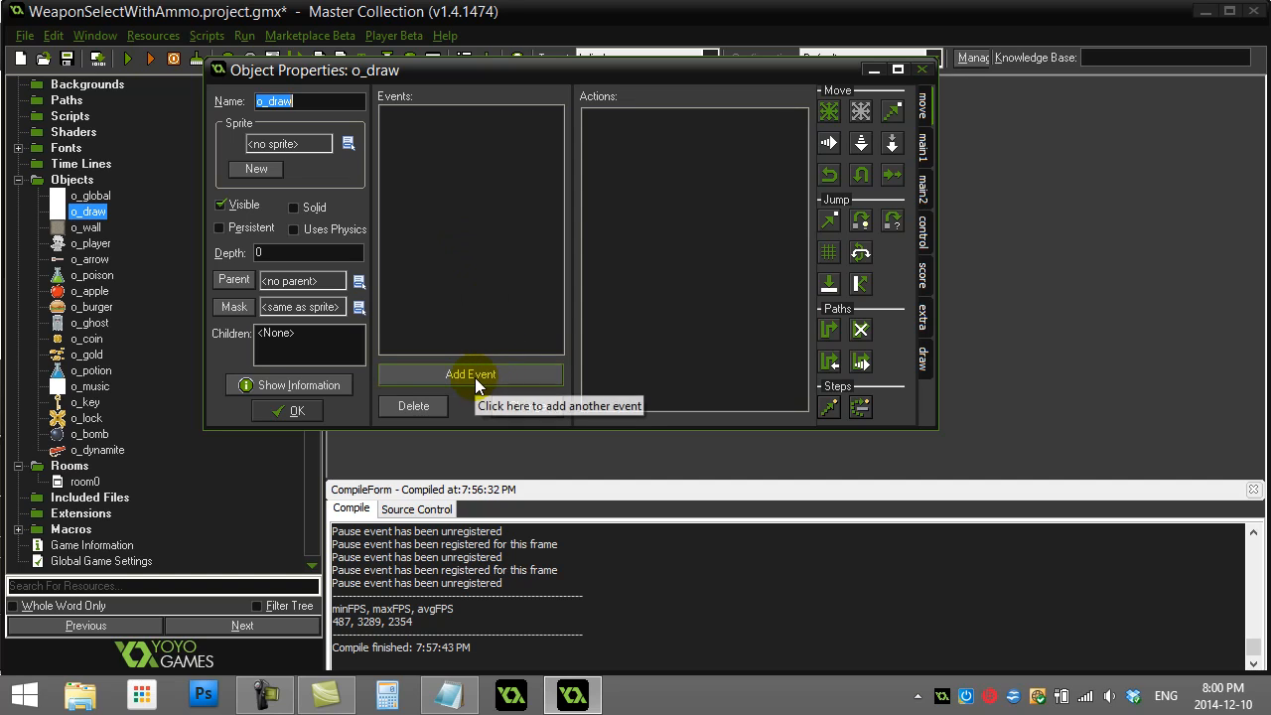
{"action": "left_click", "coordinate": [468, 373]}
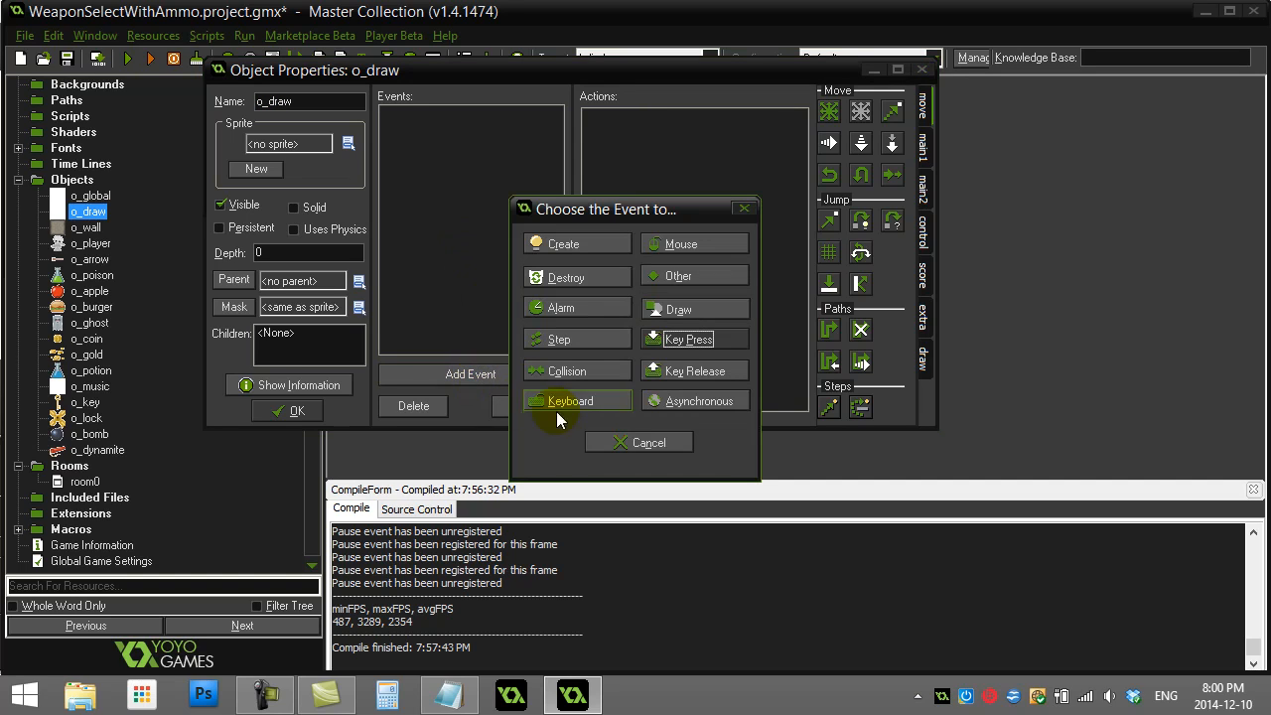
Step: Add a plain Draw event to o_draw with an Execute a piece of code action
{"action": "left_click", "coordinate": [679, 309]}
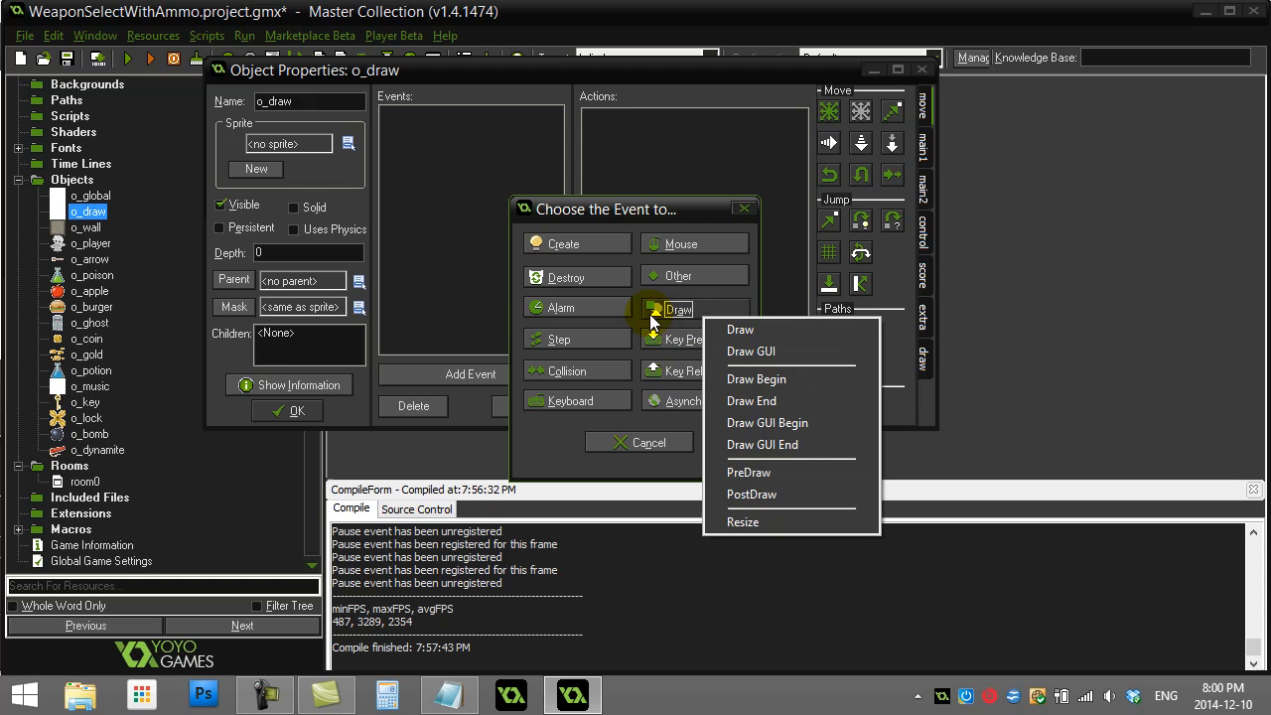
{"action": "left_click", "coordinate": [739, 329]}
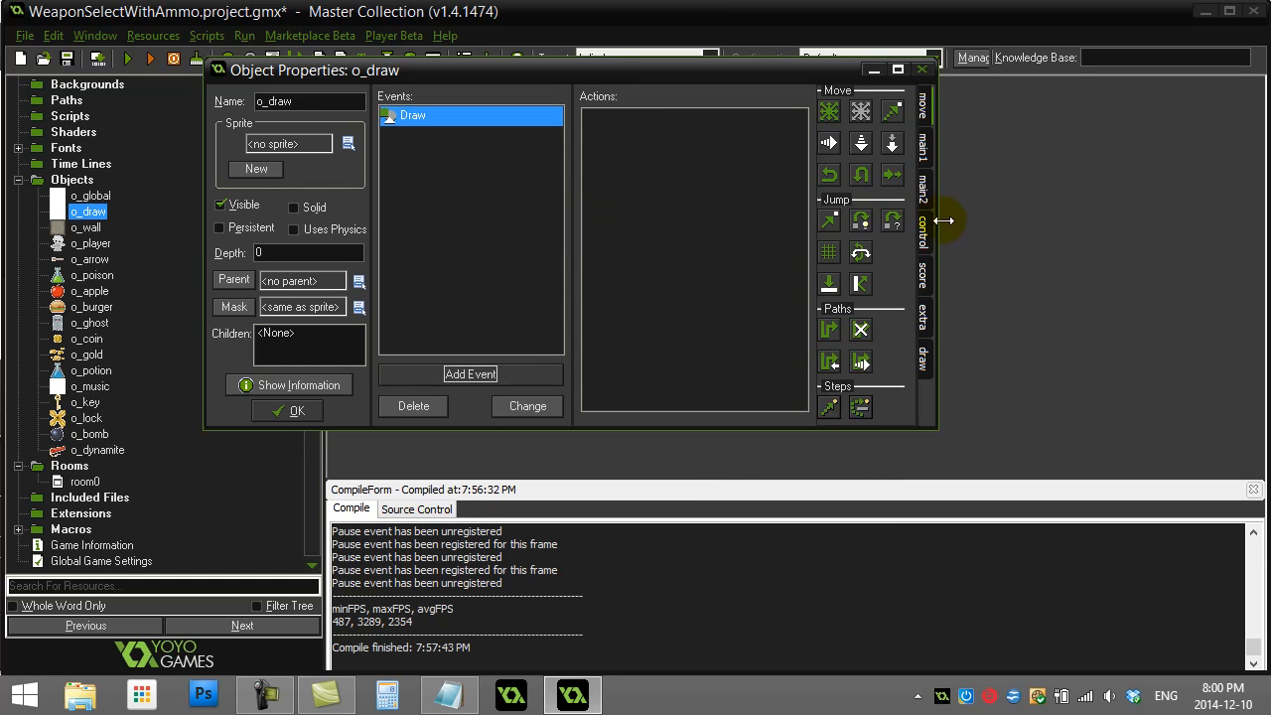
{"action": "double_click", "coordinate": [411, 115]}
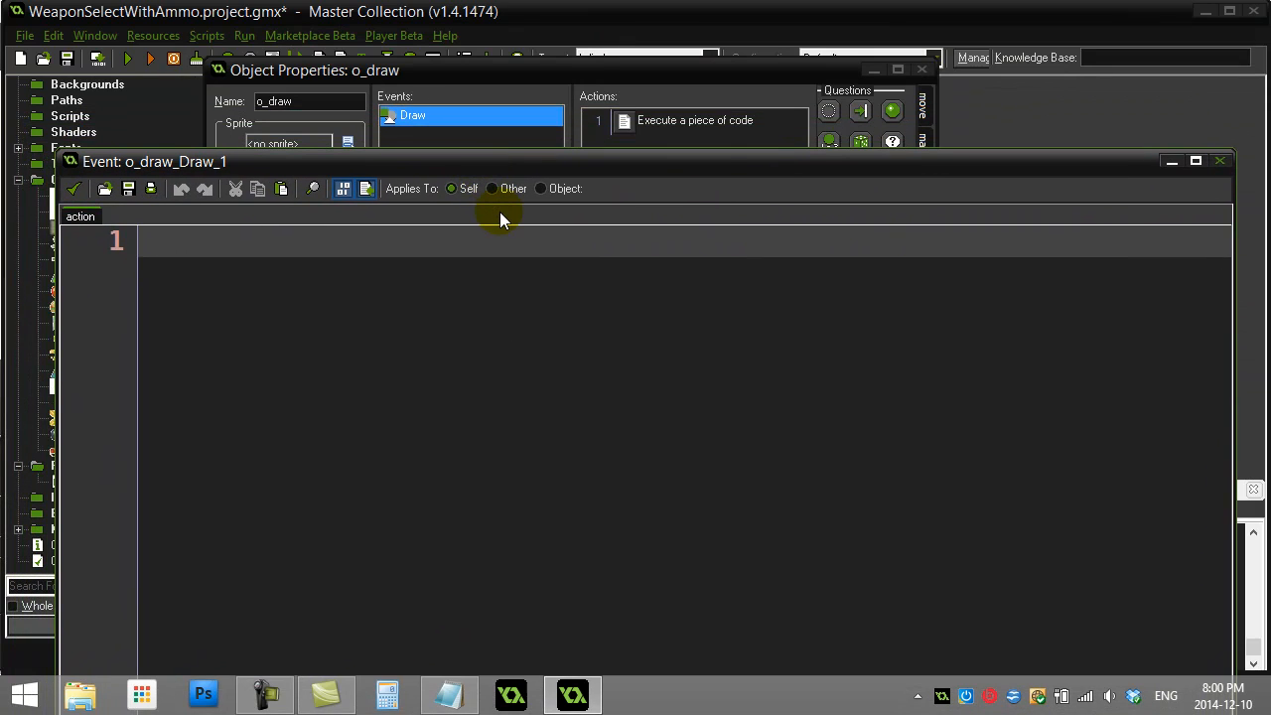
Step: Write draw_set_color(c_black) to make drawn text black
{"action": "type", "text": "draw_"}
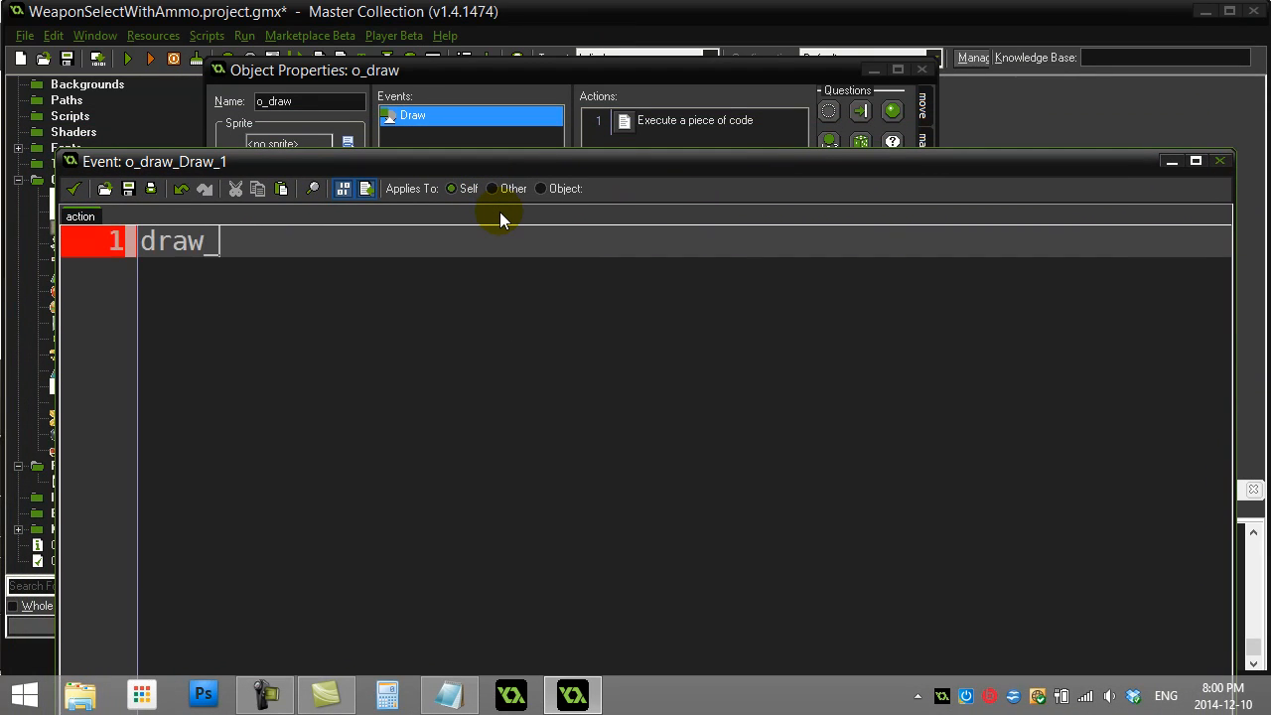
{"action": "type", "text": "set_col"}
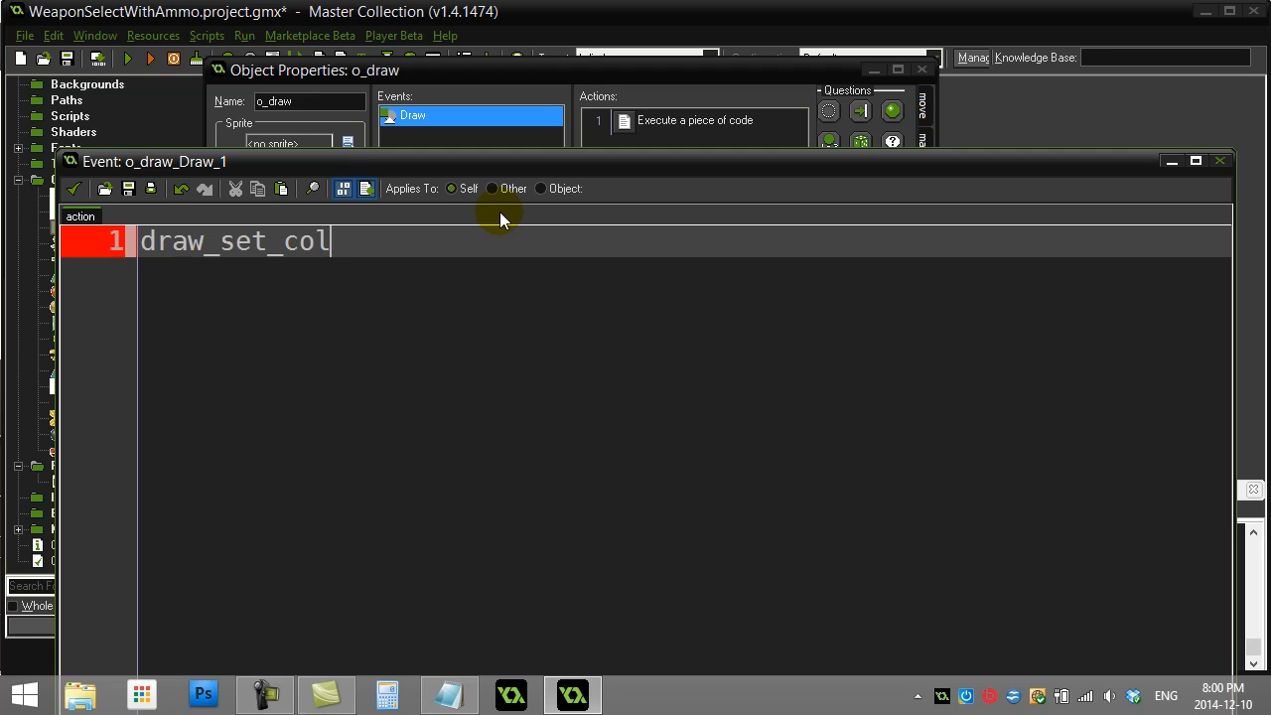
{"action": "type", "text": "or("}
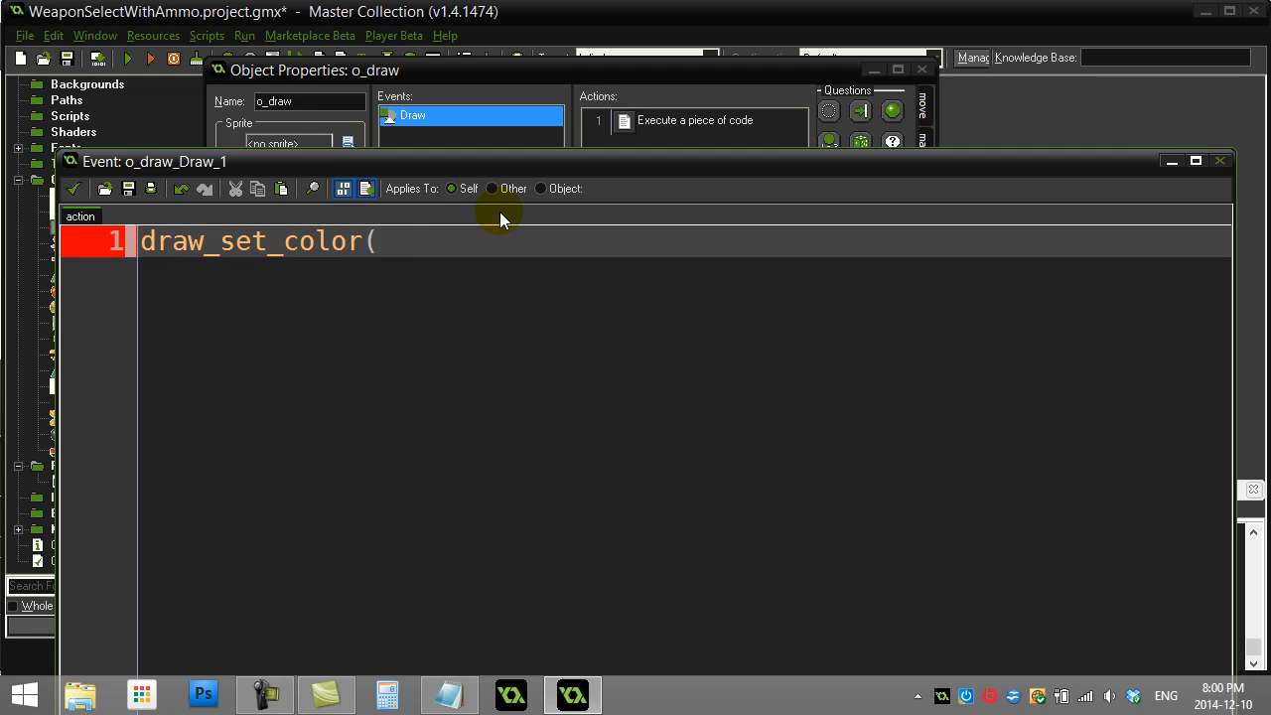
{"action": "type", "text": "c_black)"}
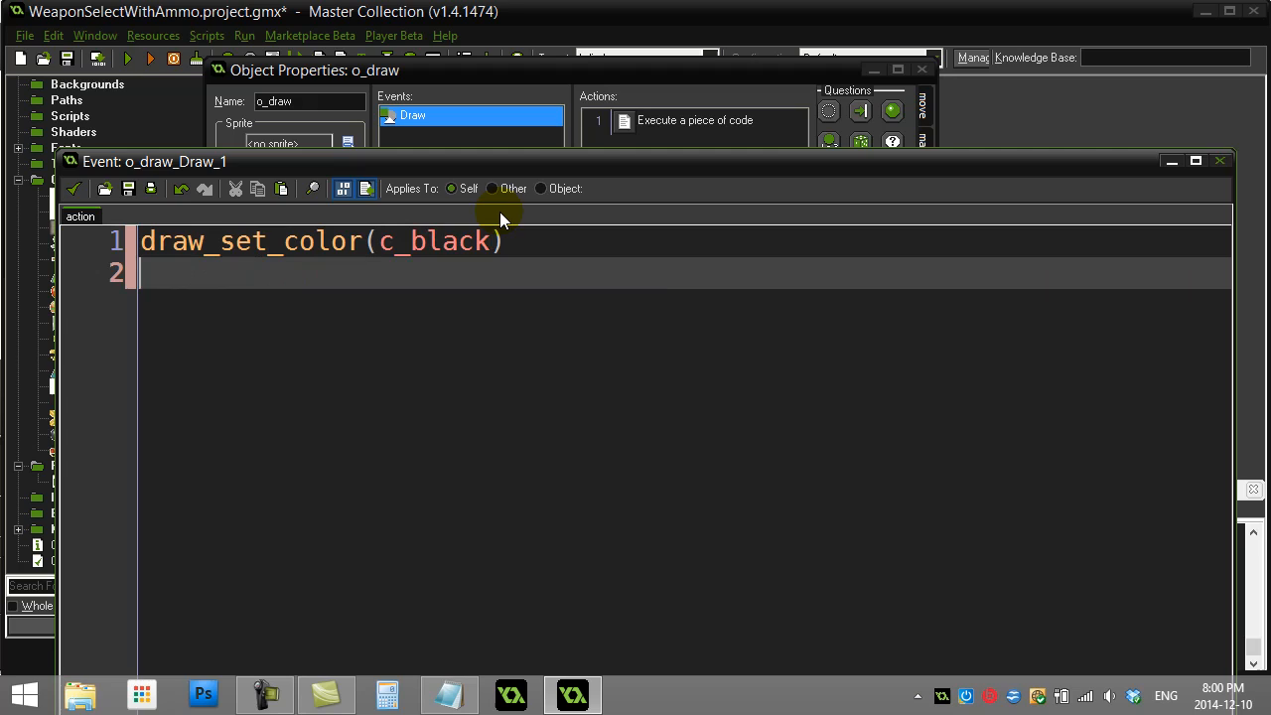
Step: Write draw_set_halign(fa_center) and draw_set_valign(fa_middle), leaving blank lines below
{"action": "type", "text": "draw_set_"}
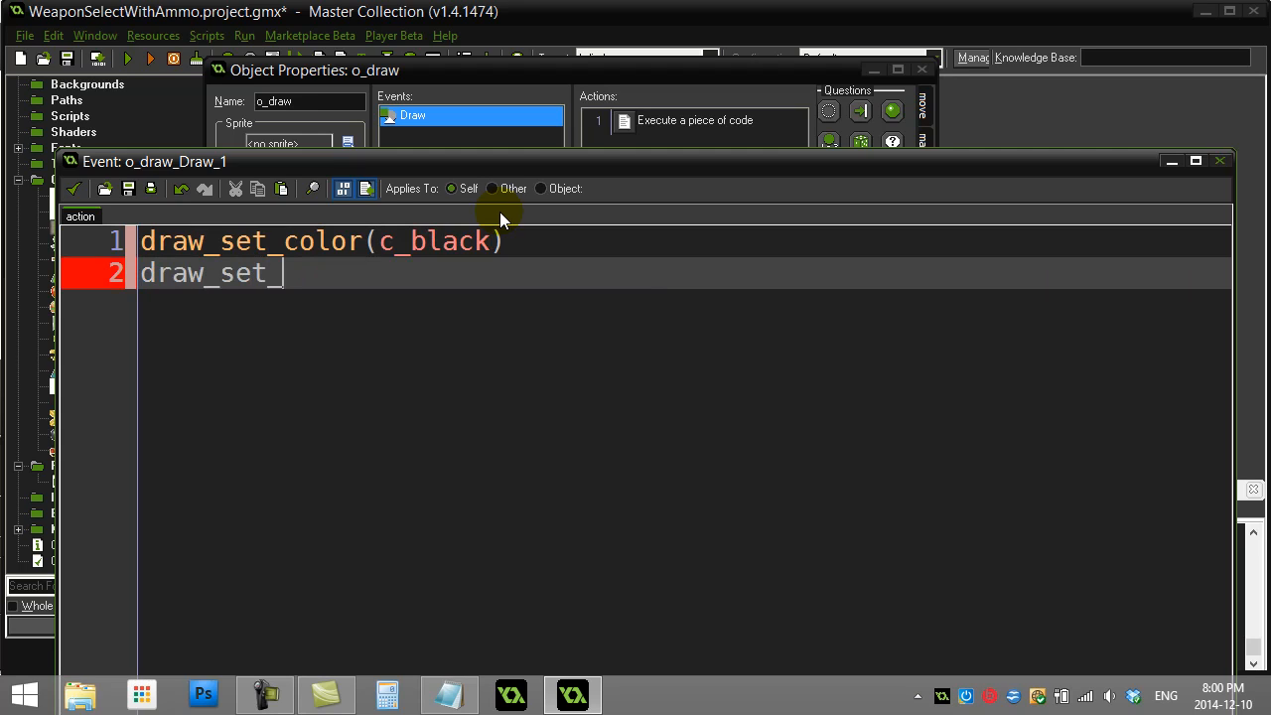
{"action": "type", "text": "halign("}
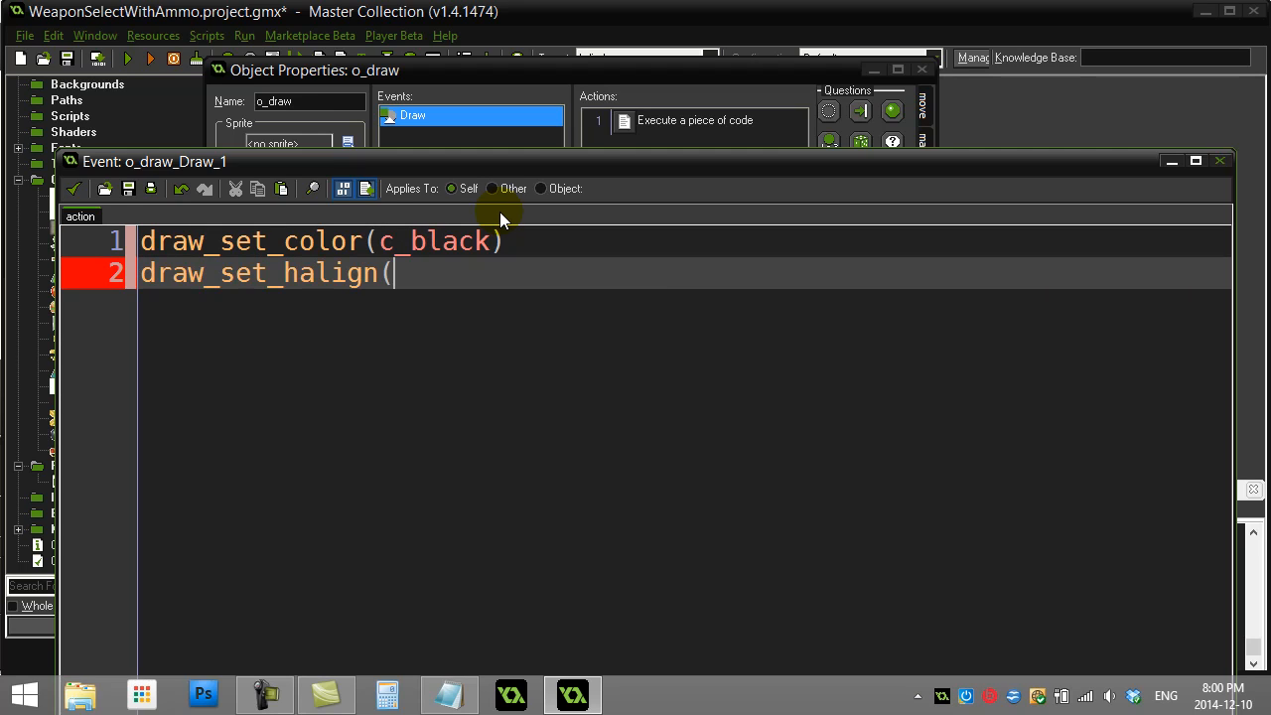
{"action": "type", "text": "fa_"}
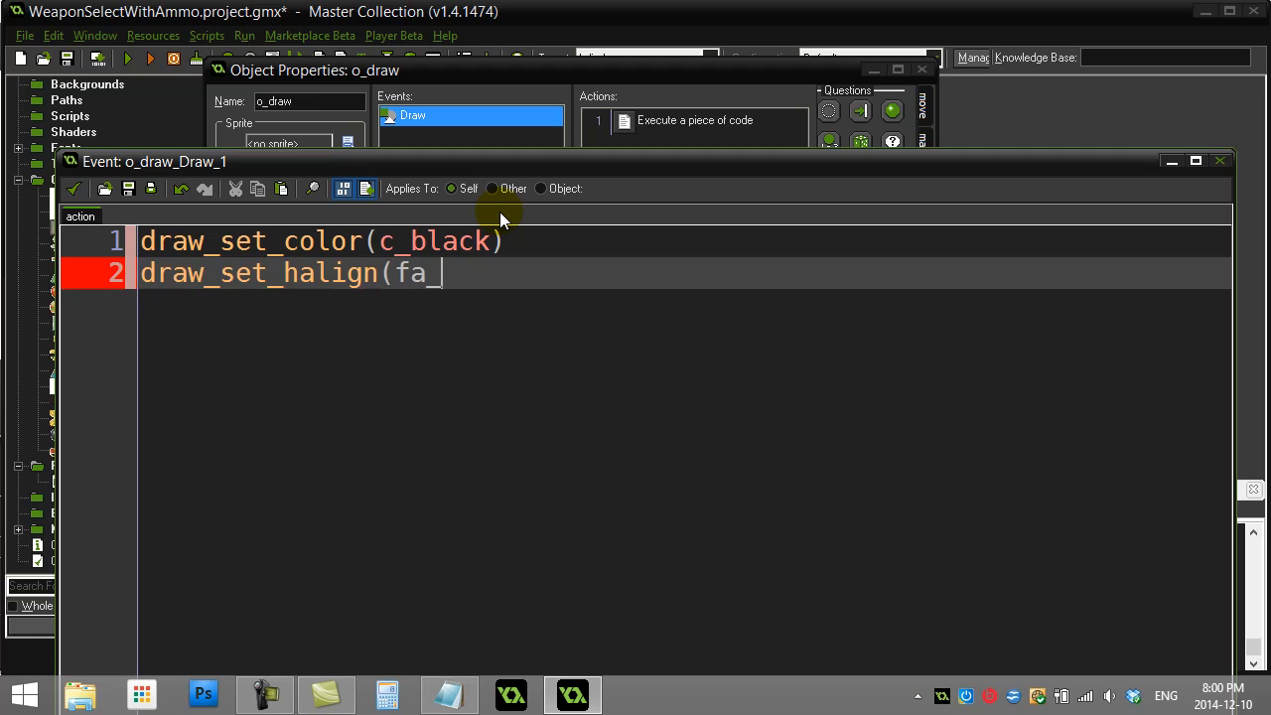
{"action": "type", "text": "center"}
{"action": "type", "text": "draw"}
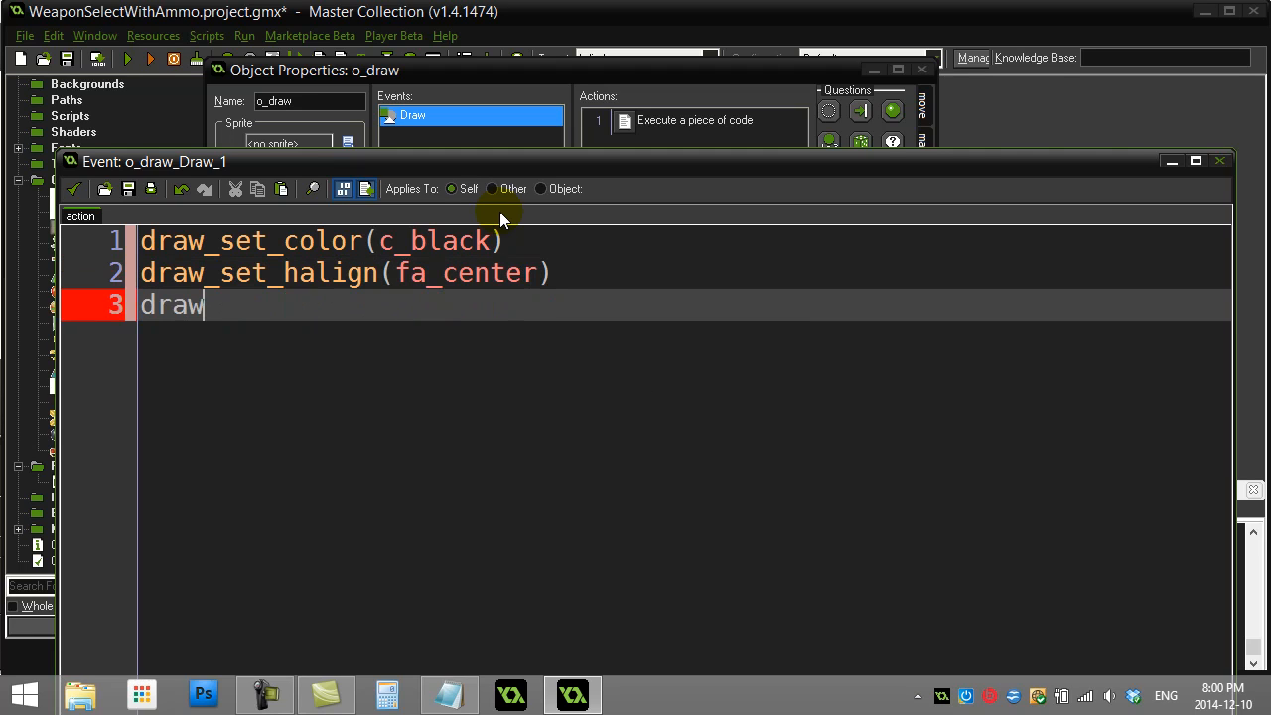
{"action": "type", "text": "_set_valign"}
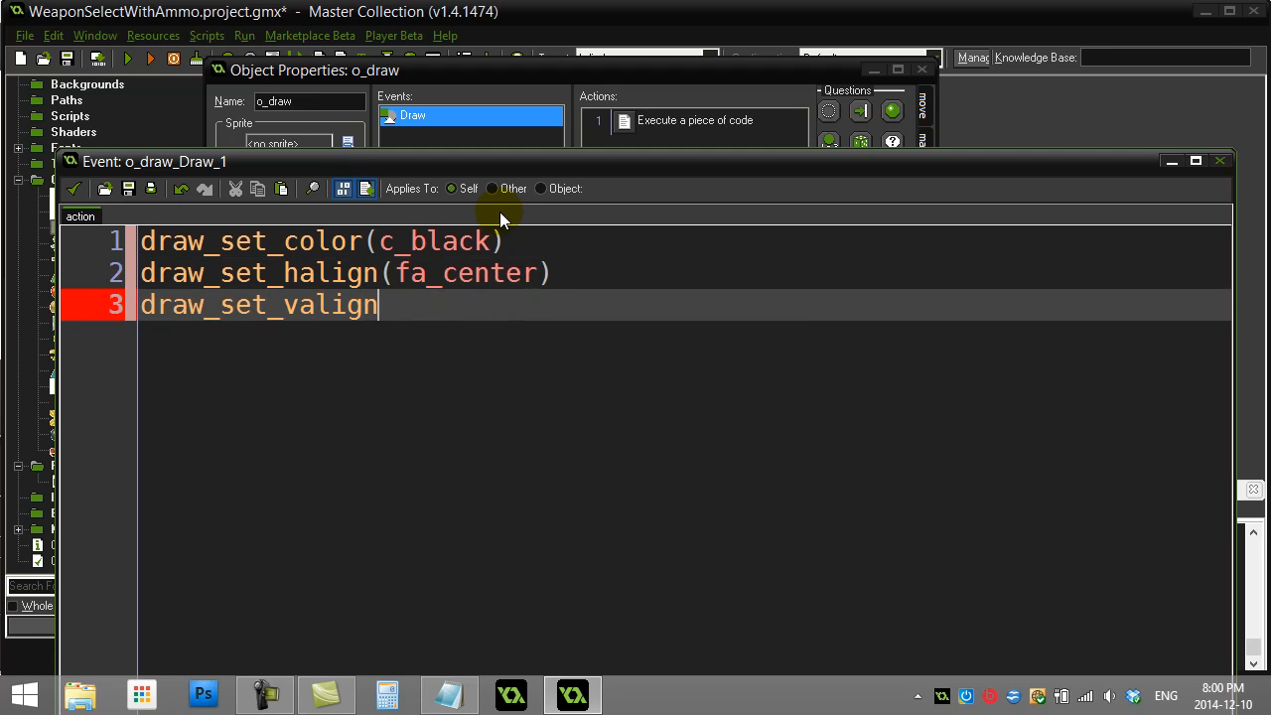
{"action": "type", "text": "(fa_middle"}
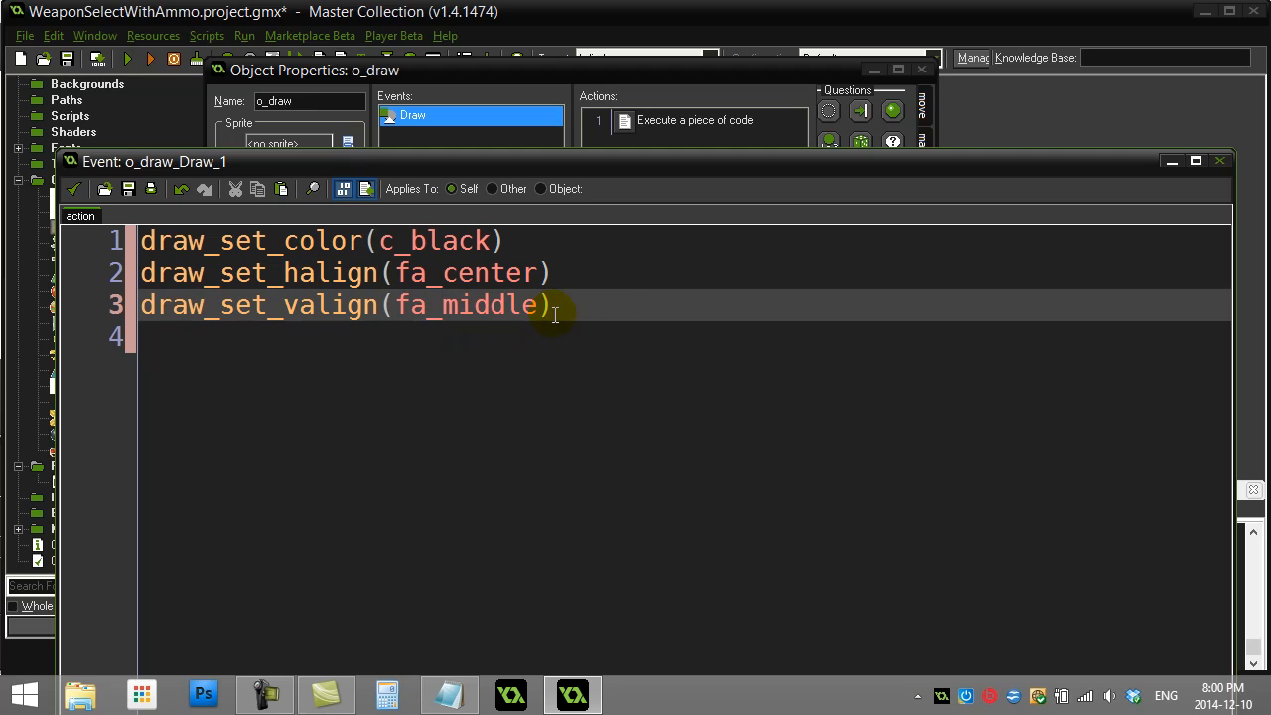
{"action": "key", "text": "enter"}
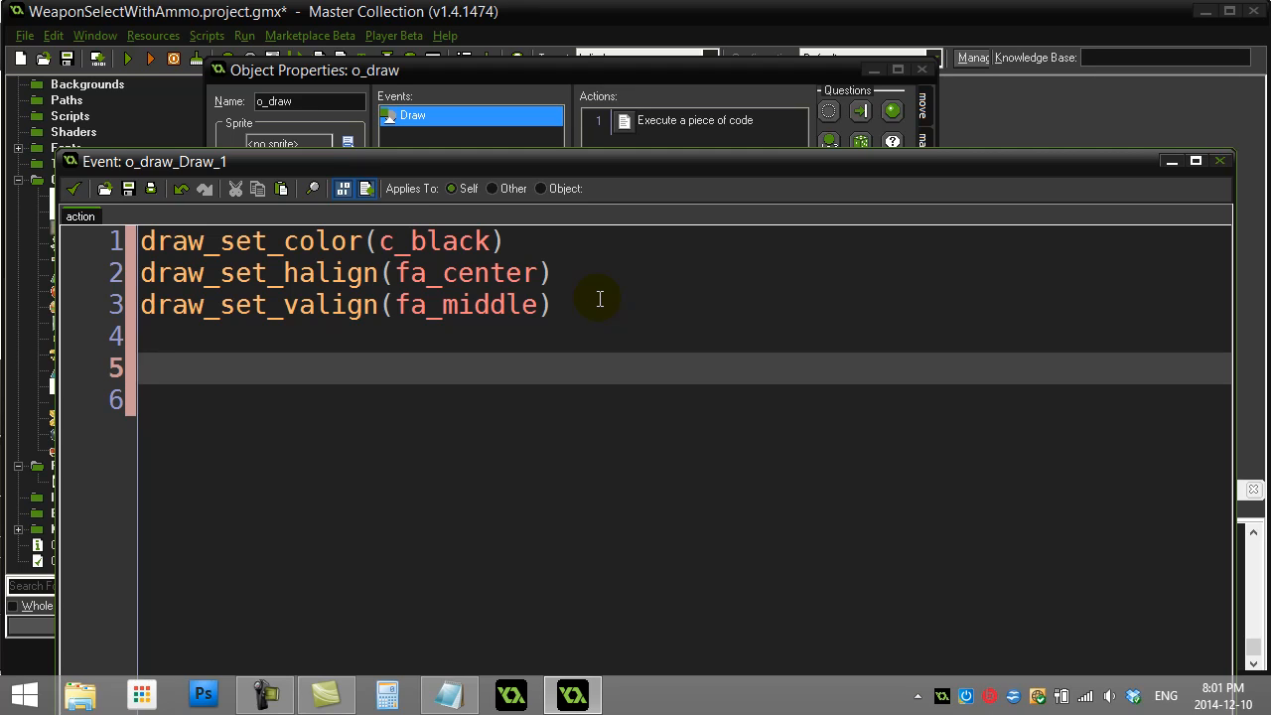
Step: Write an if global.selected=0 branch drawing s_arrow with draw_sprite at the top of the screen
{"action": "type", "text": "if"}
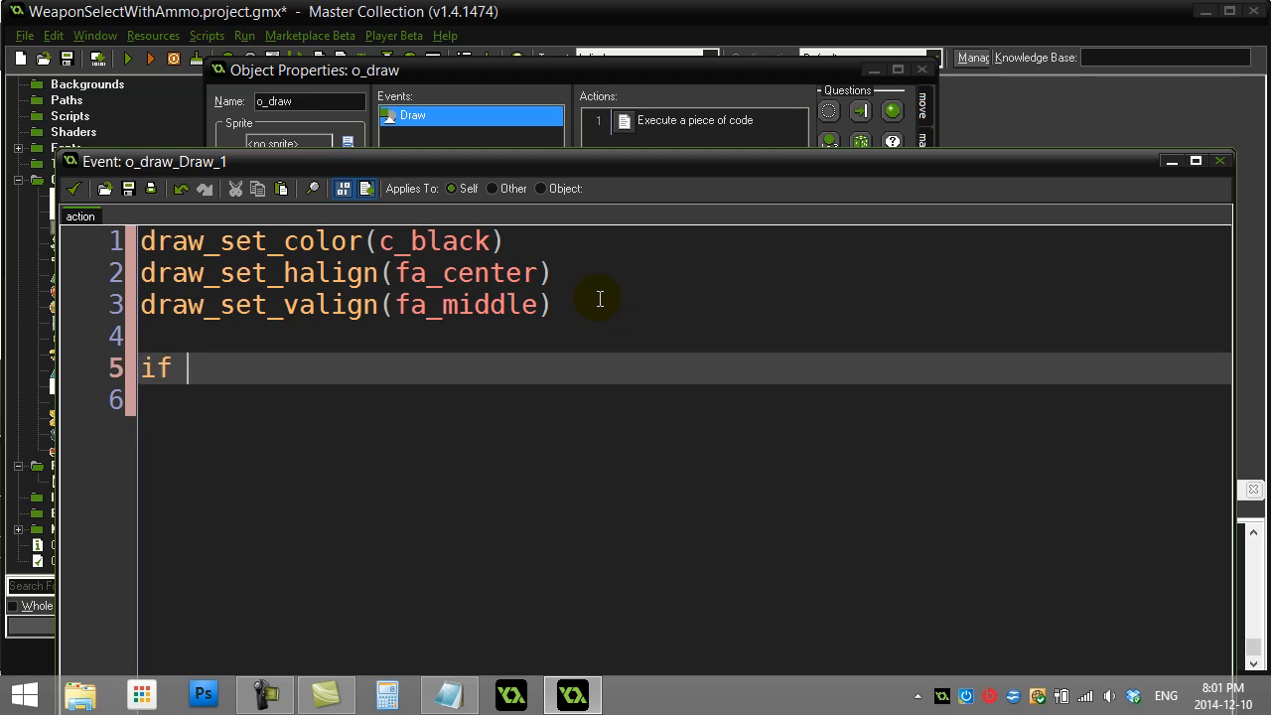
{"action": "type", "text": "global.selec"}
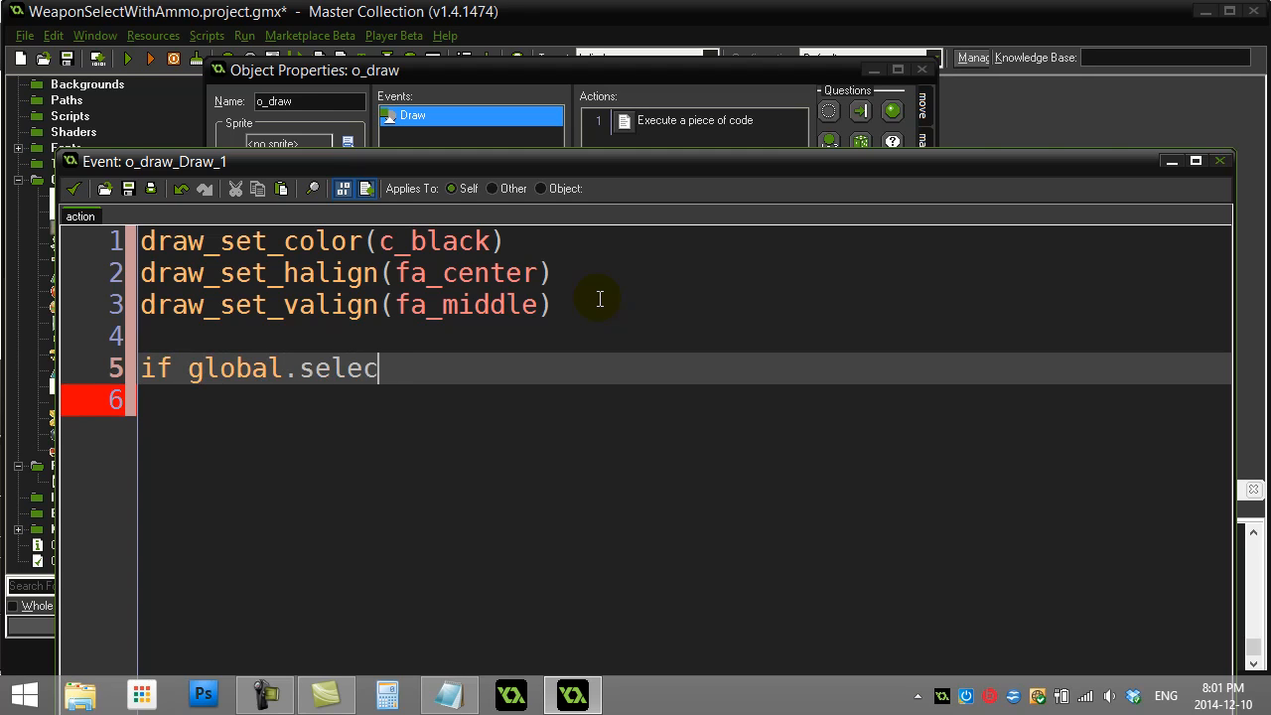
{"action": "type", "text": "ted"}
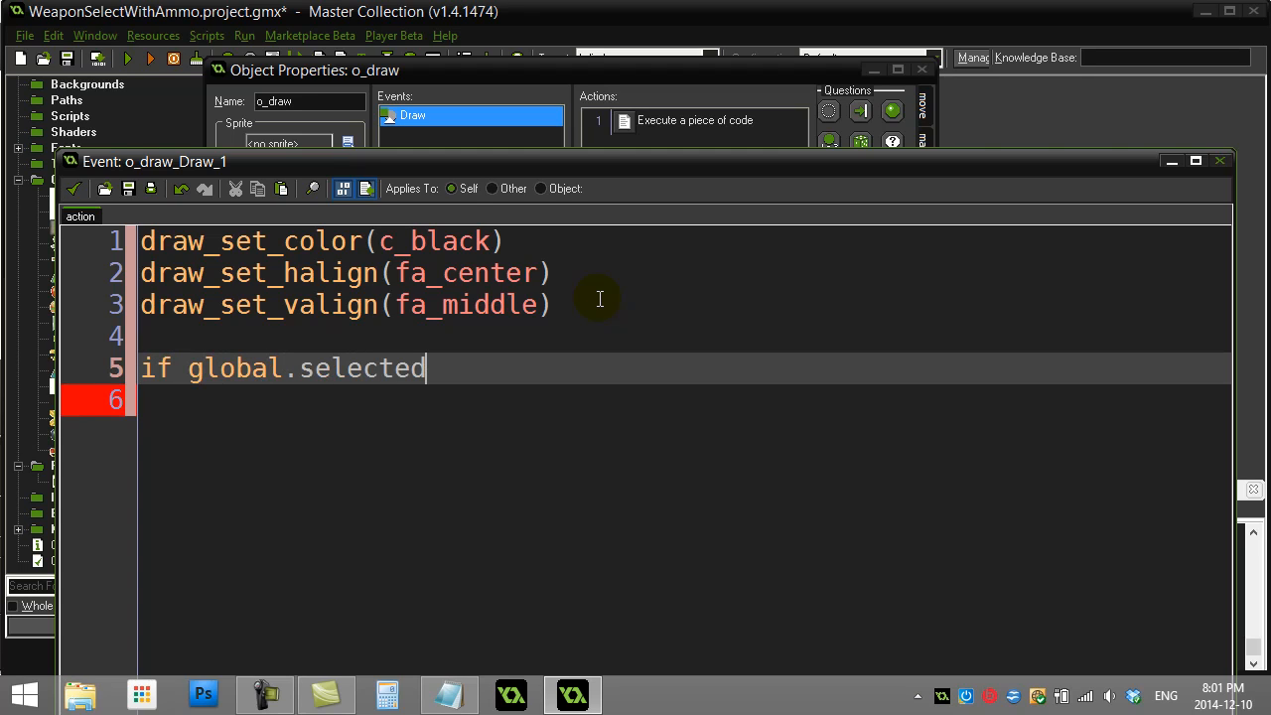
{"action": "type", "text": "=0"}
{"action": "left_click", "coordinate": [683, 399]}
{"action": "type", "text": "draw\\"}
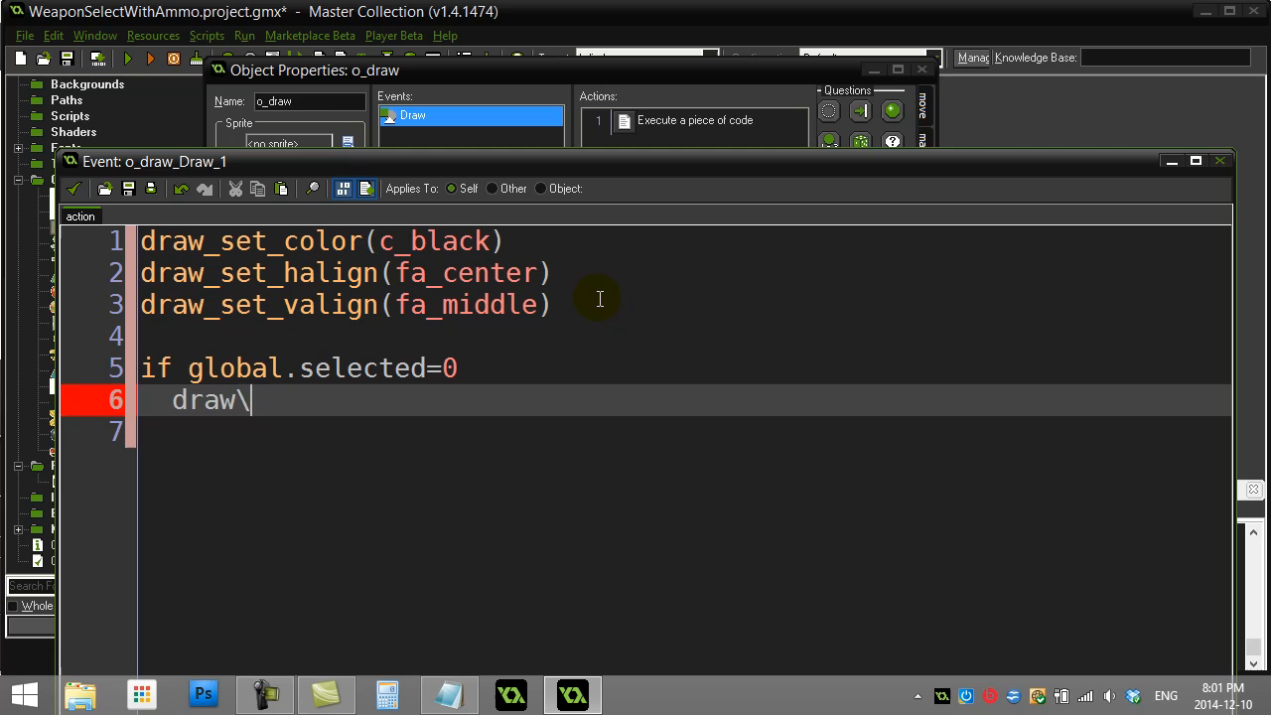
{"action": "type", "text": "sprite("}
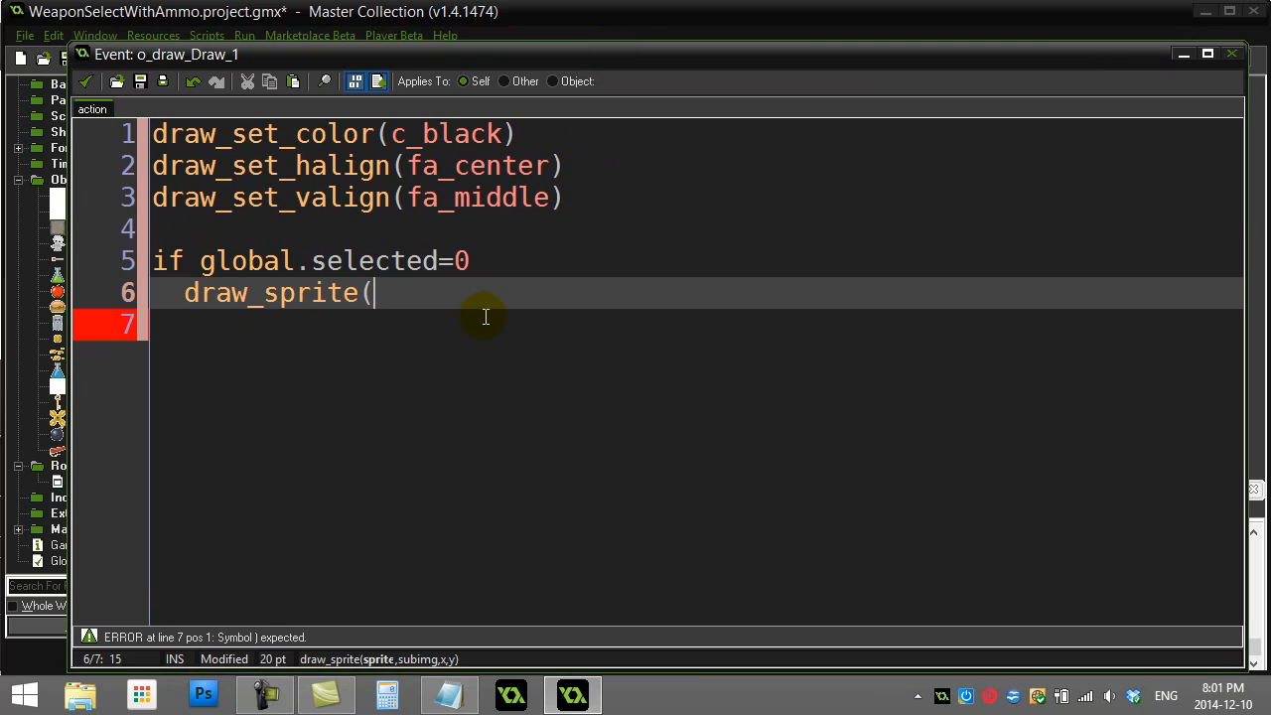
{"action": "type", "text": "s_arrow"}
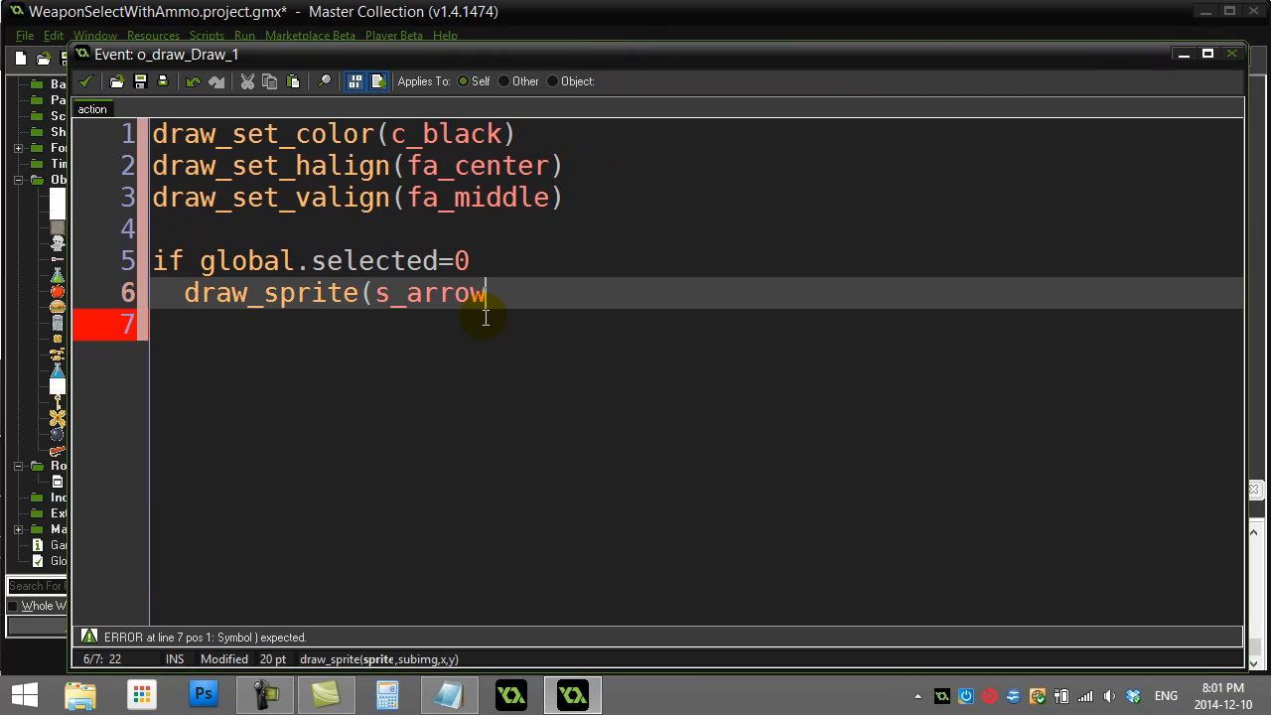
{"action": "type", "text": ","}
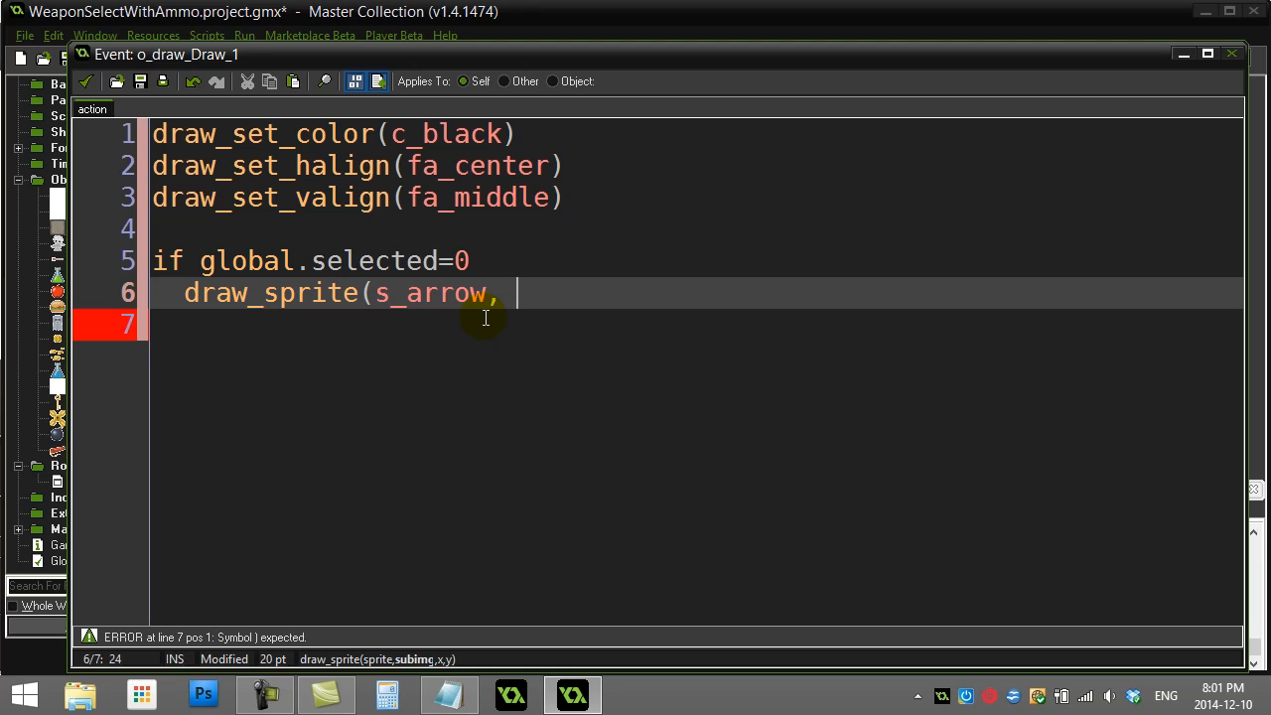
{"action": "type", "text": "-1"}
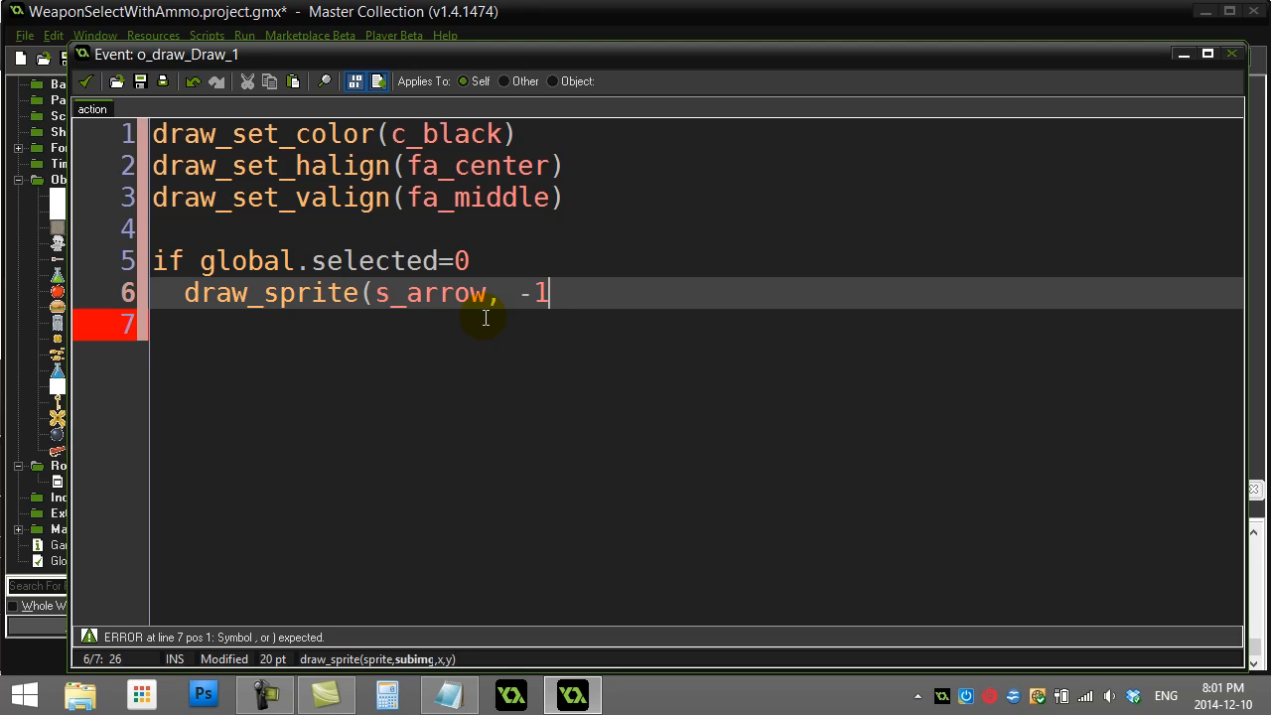
{"action": "type", "text": ","}
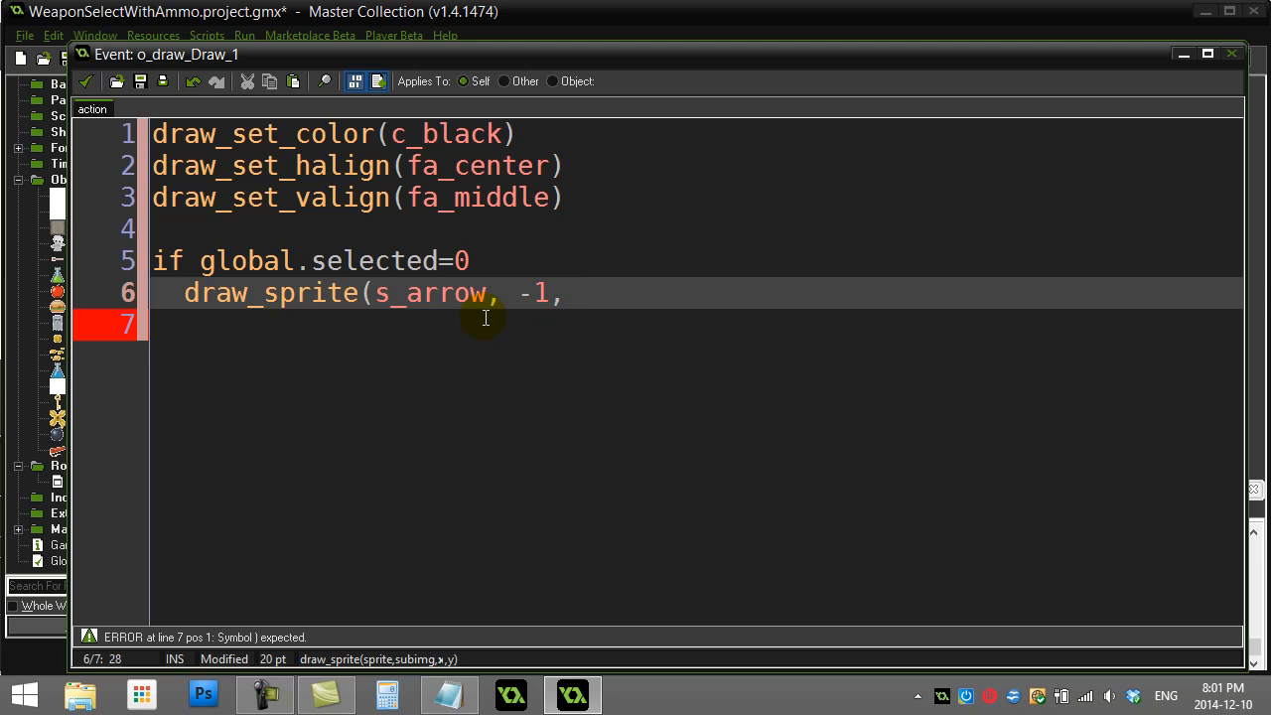
{"action": "type", "text": "100,"}
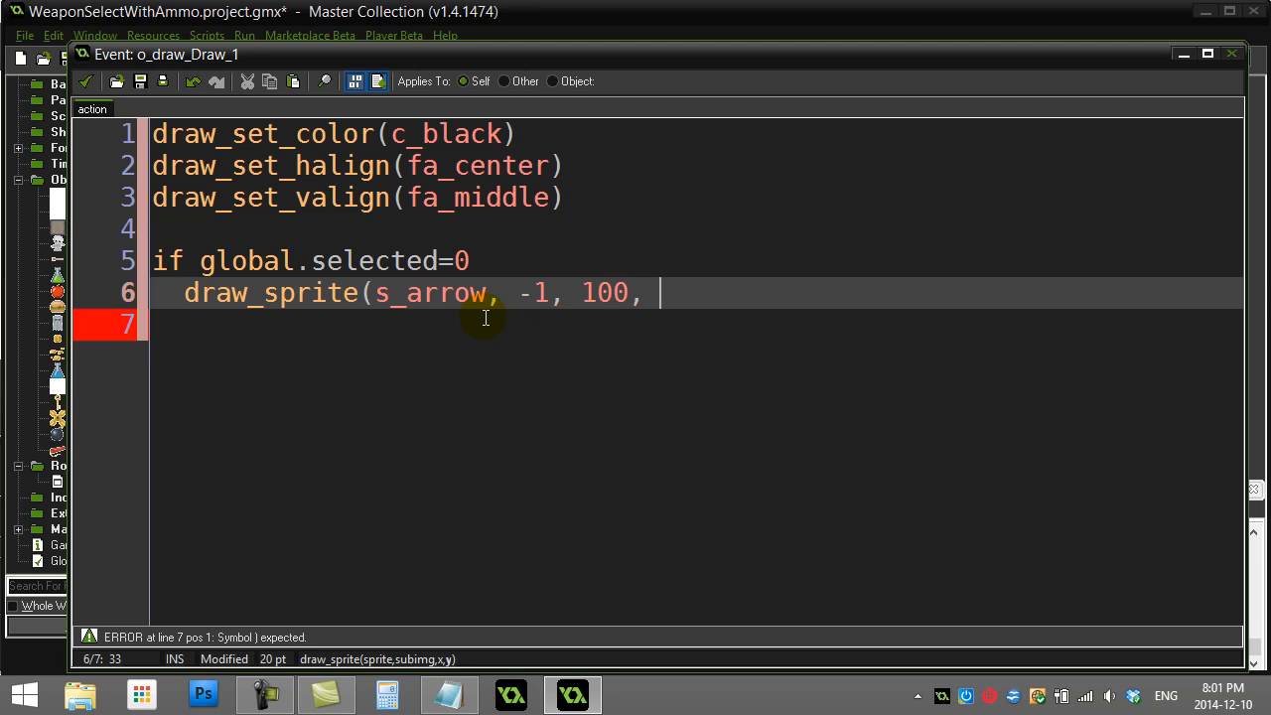
{"action": "type", "text": "20"}
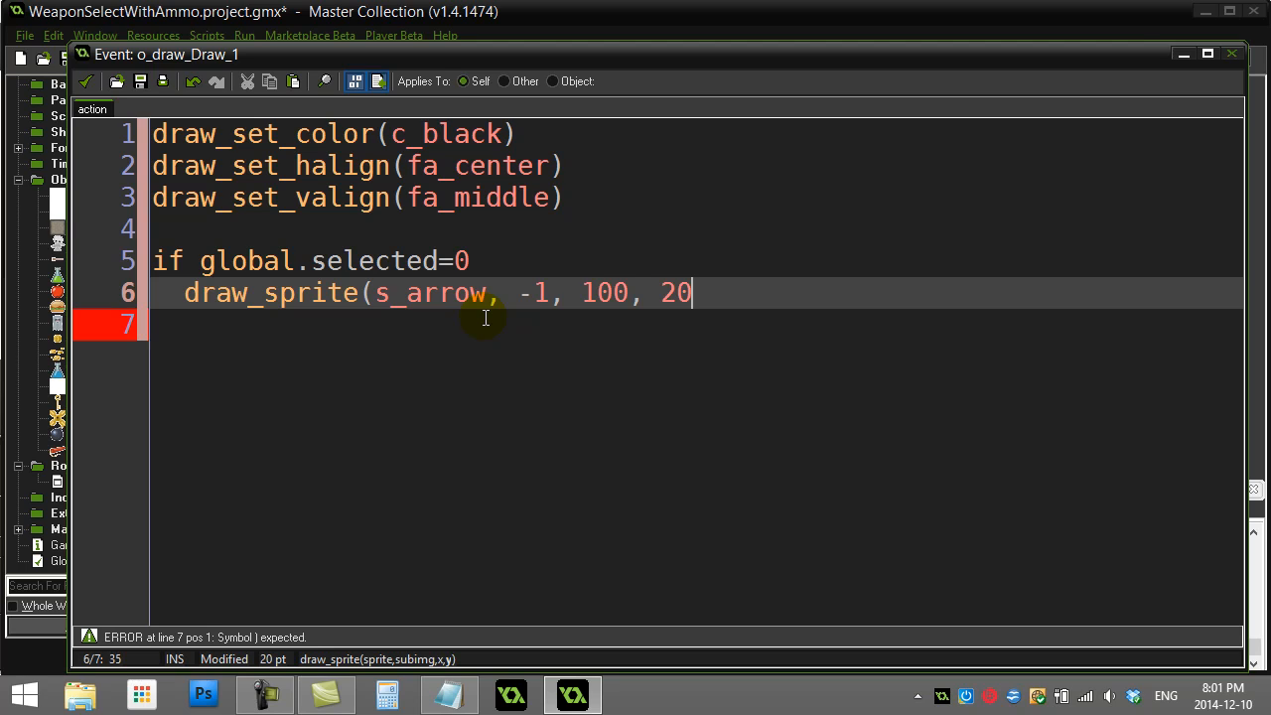
{"action": "type", "text": ")"}
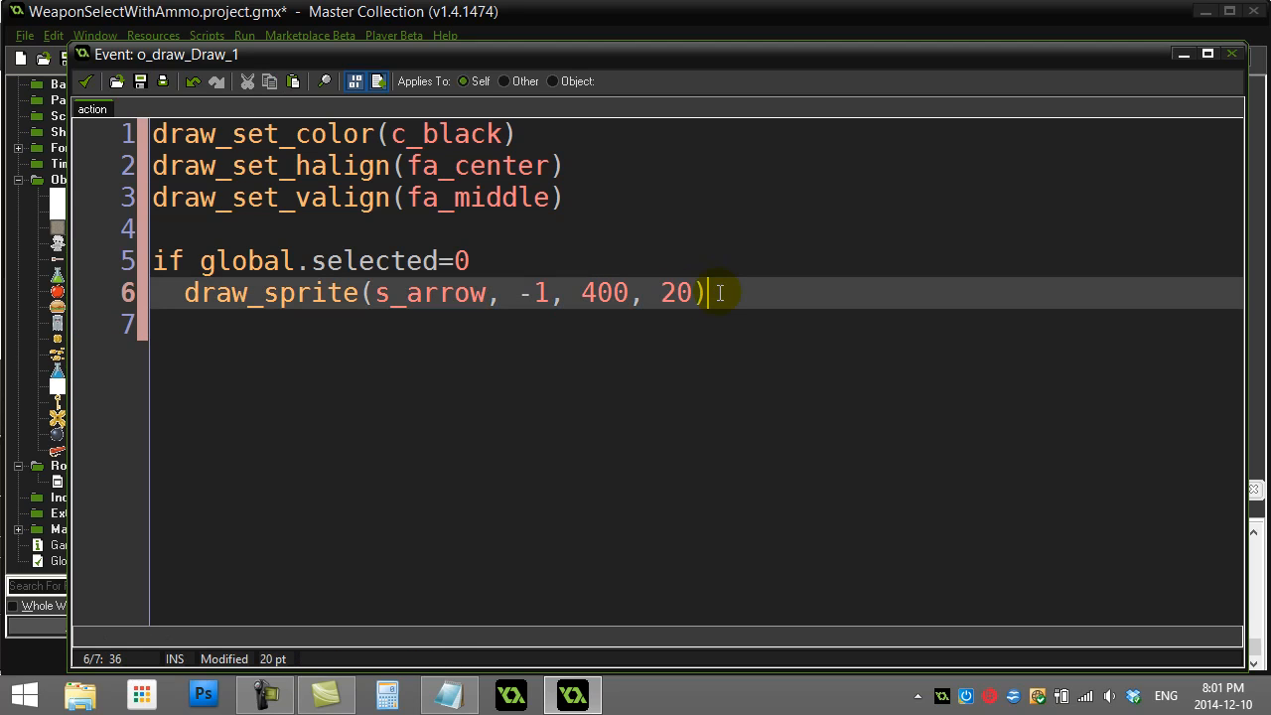
Step: Write an else if global.selected=1 branch calling draw_sprite(s_bomb, -1, 400, 20)
{"action": "type", "text": "if"}
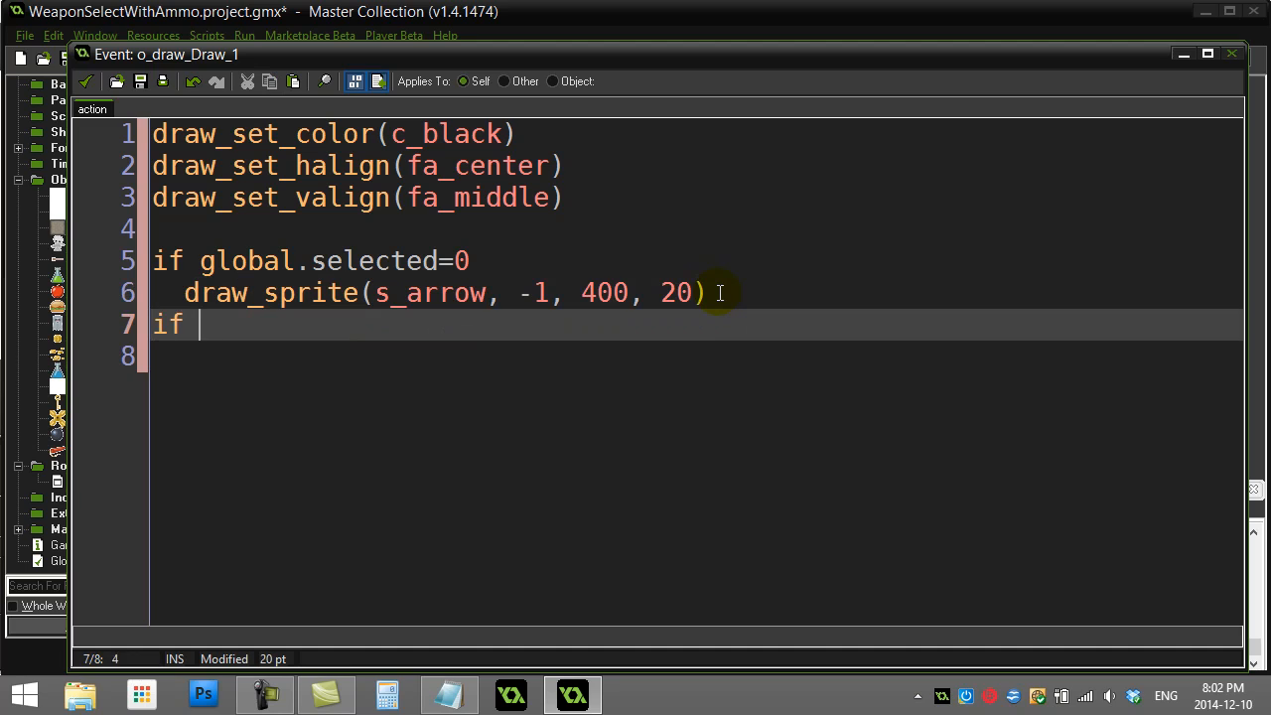
{"action": "type", "text": "global.sele"}
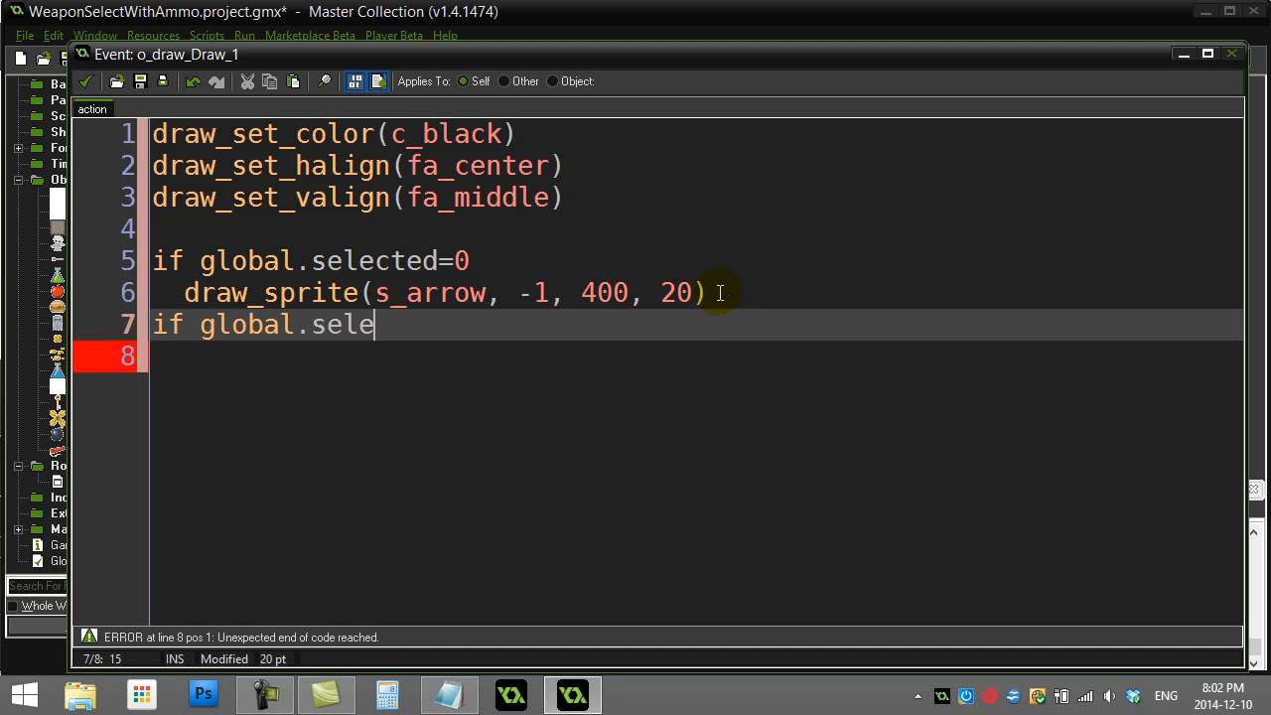
{"action": "type", "text": "cted=1"}
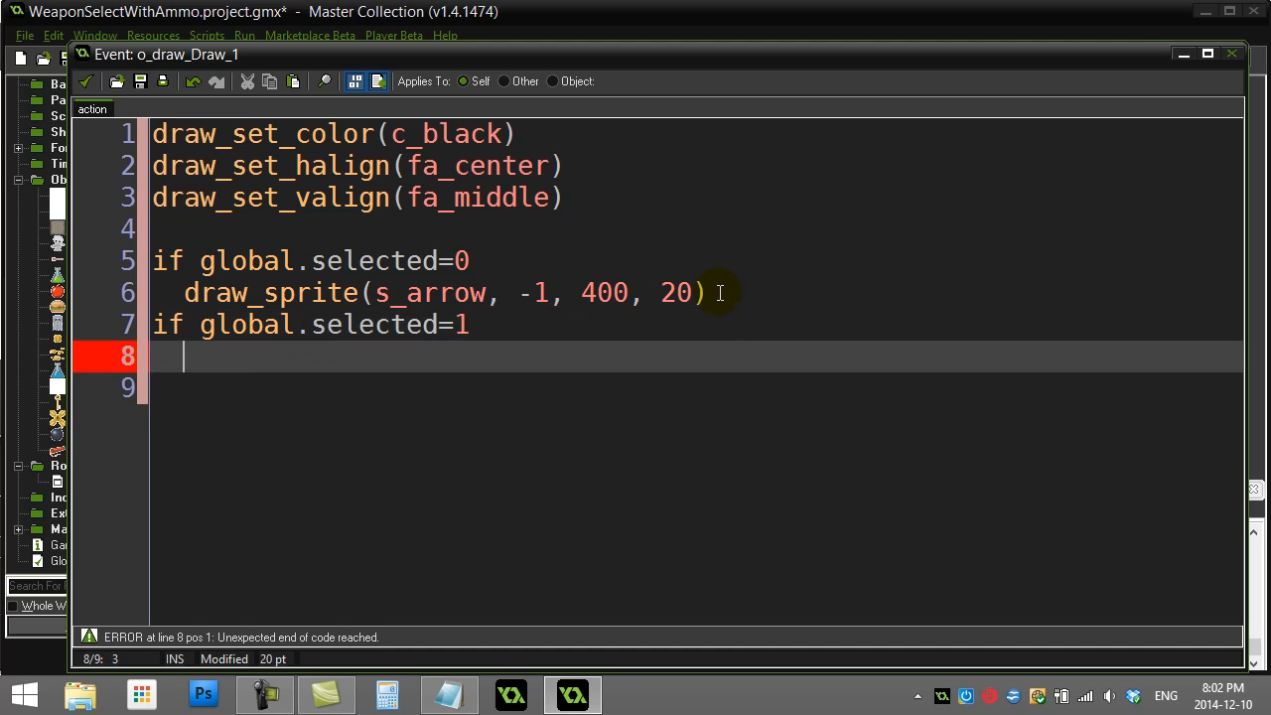
{"action": "type", "text": "draw_"}
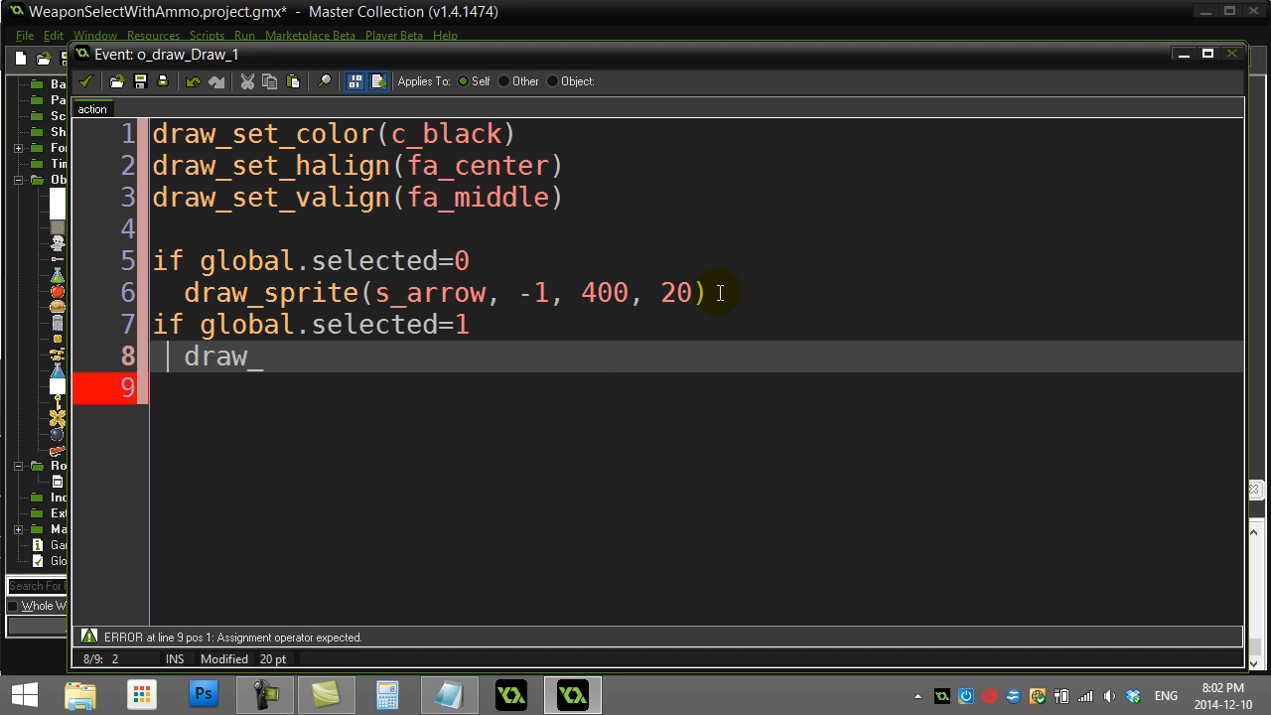
{"action": "type", "text": "else"}
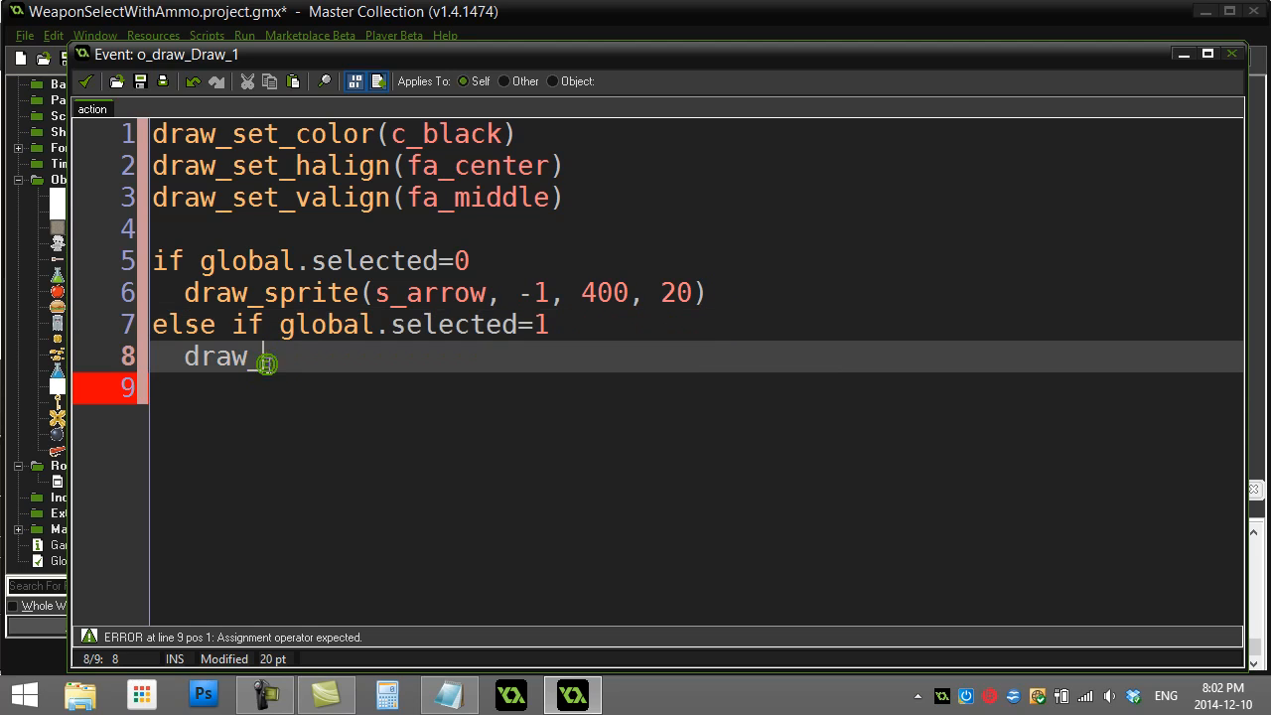
{"action": "type", "text": "sprite"}
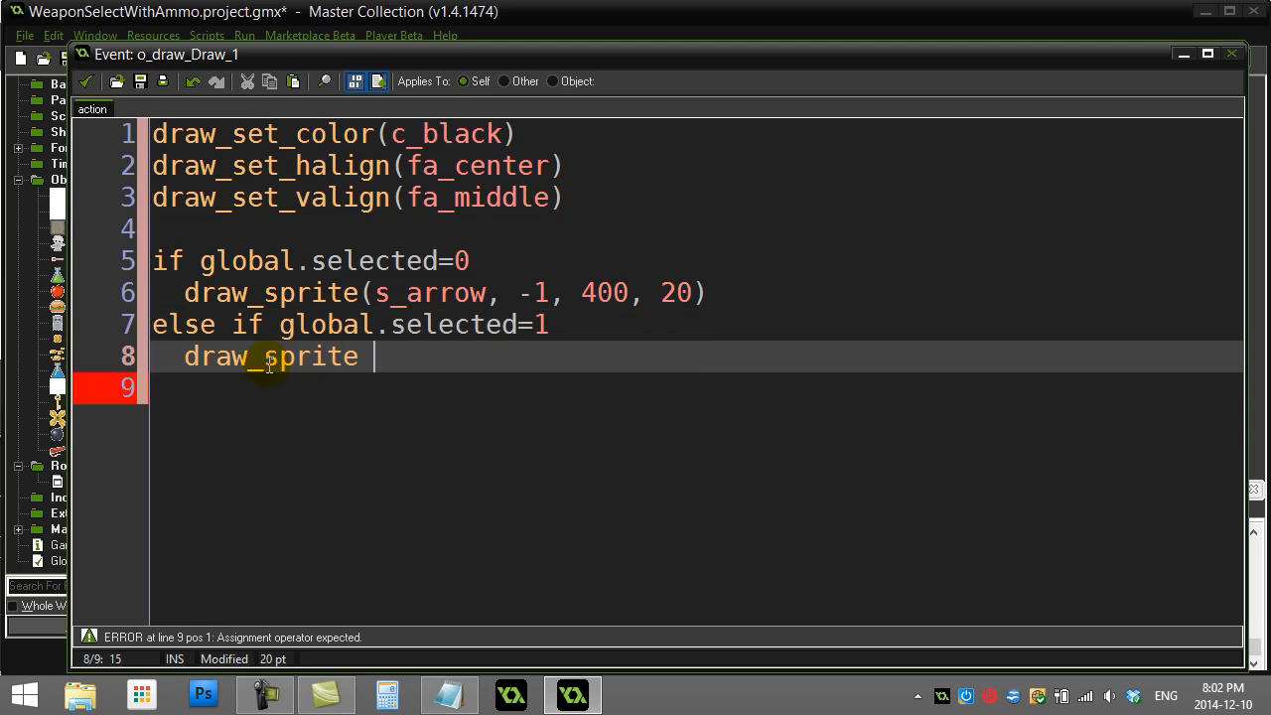
{"action": "type", "text": "(s_bomb, -1, 400, 20)"}
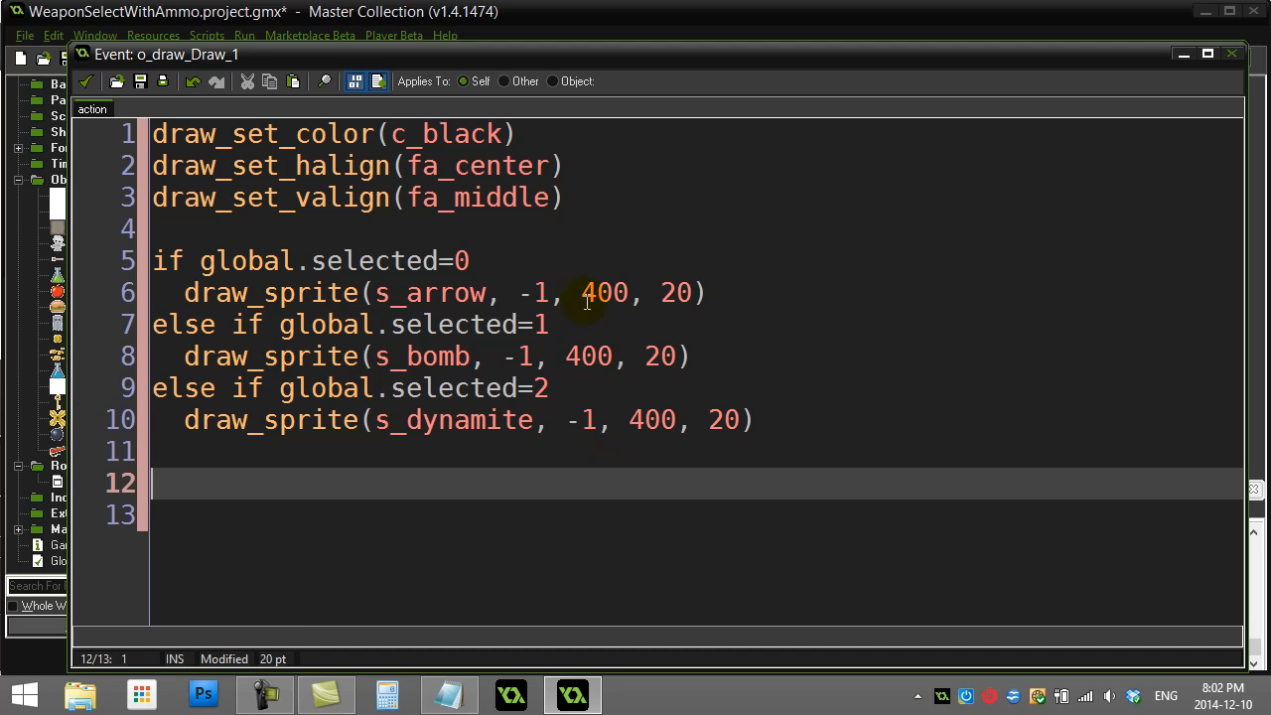
Step: Restore the code editor from maximized so o_draw's Object Properties show behind it
{"action": "double_click", "coordinate": [651, 419]}
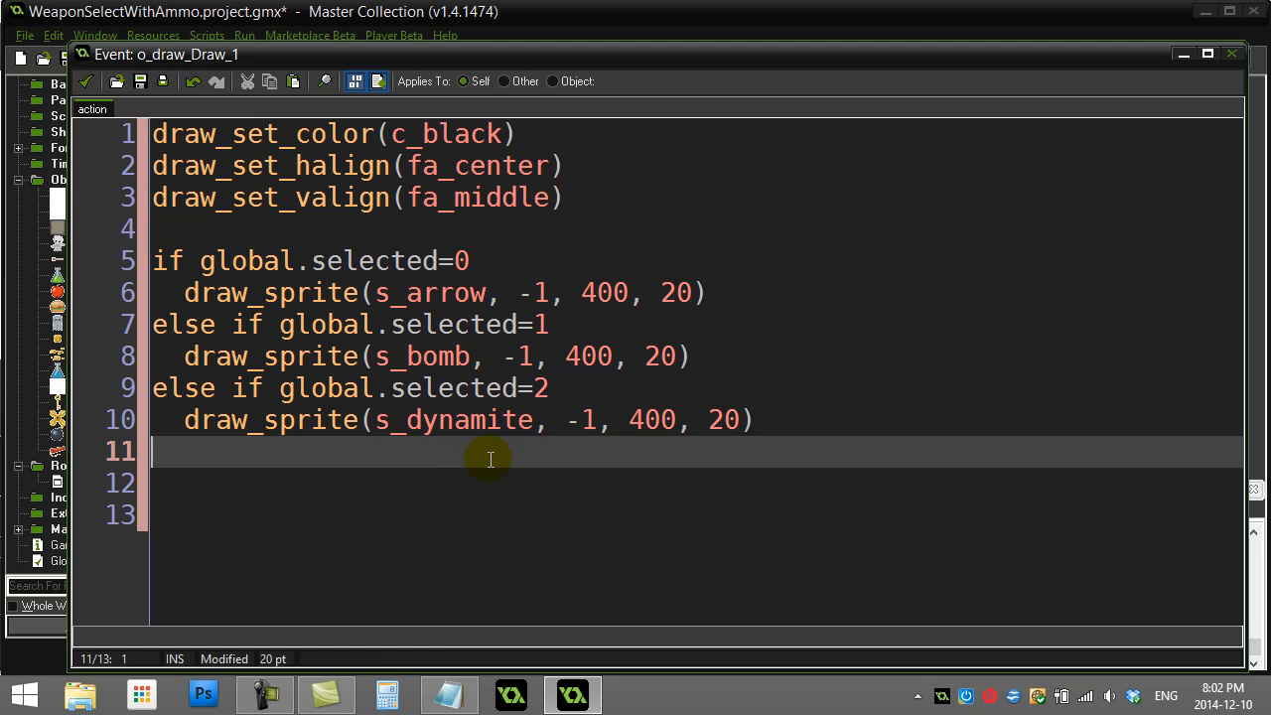
{"action": "mouse_move", "coordinate": [454, 262]}
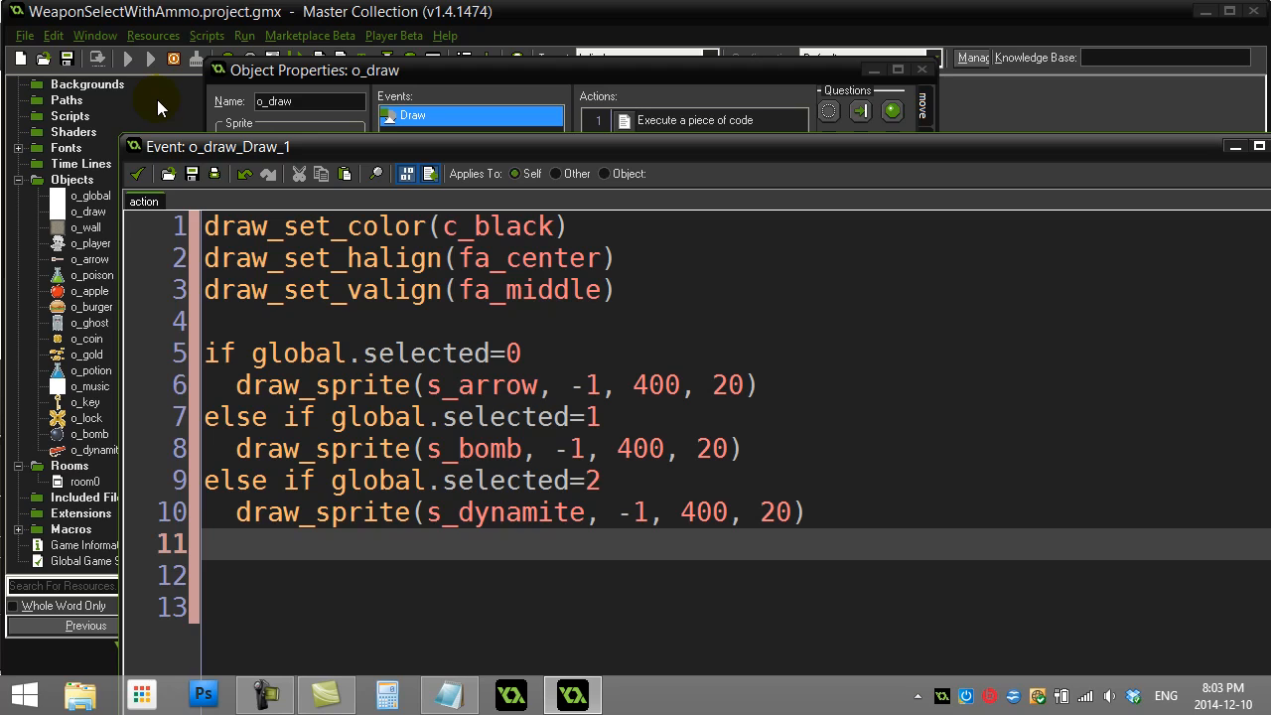
{"action": "left_click", "coordinate": [151, 59]}
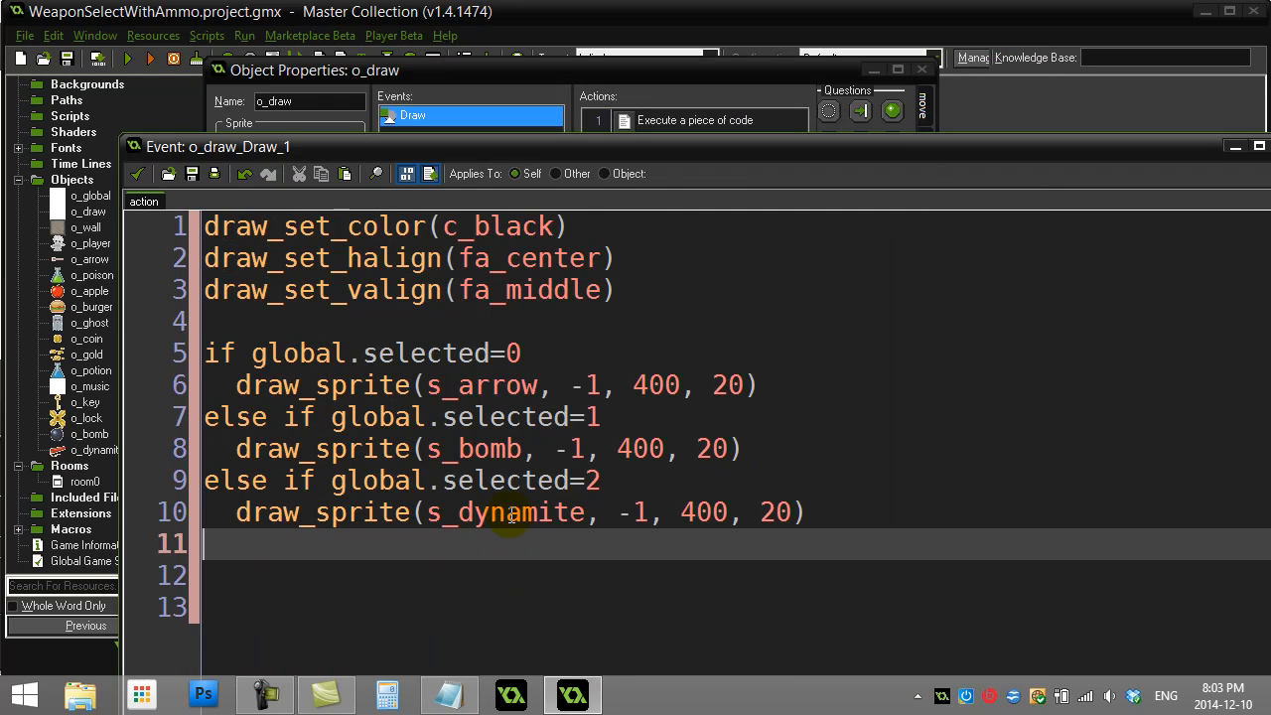
Step: Open a brace on the arrow branch and start a draw_text call at 400
{"action": "type", "text": "{"}
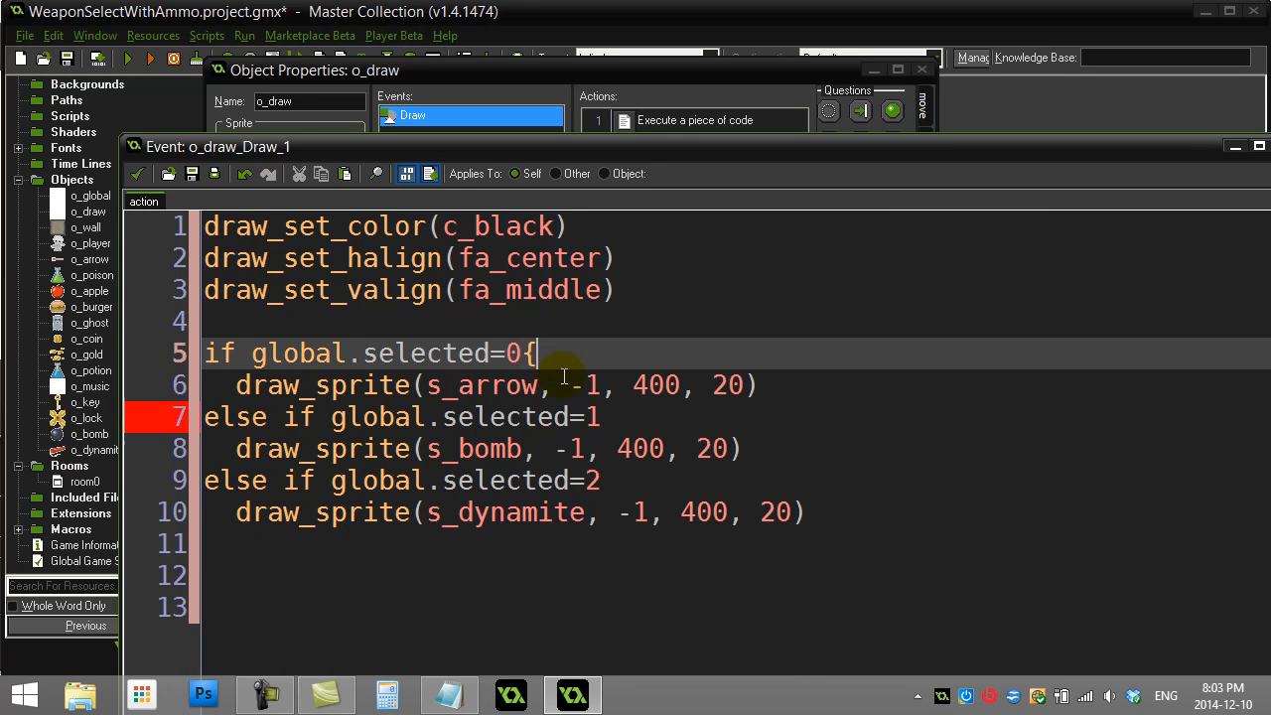
{"action": "key", "text": "Enter"}
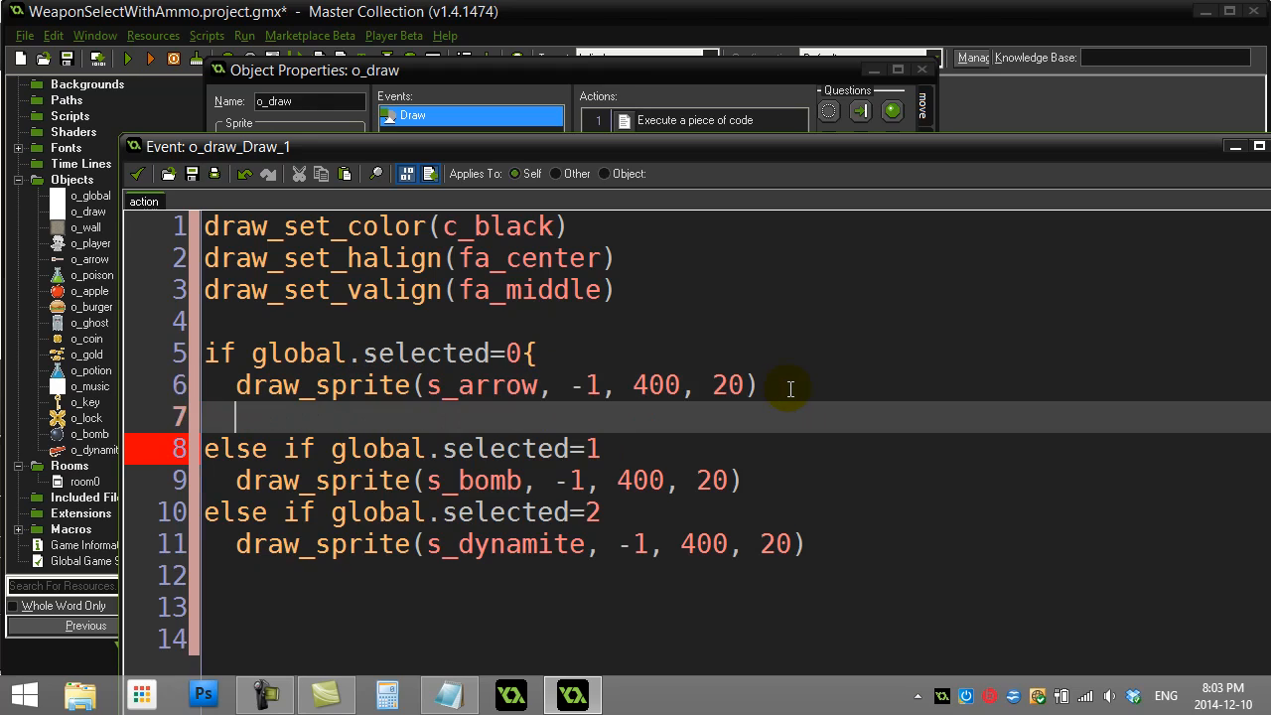
{"action": "type", "text": "draw_"}
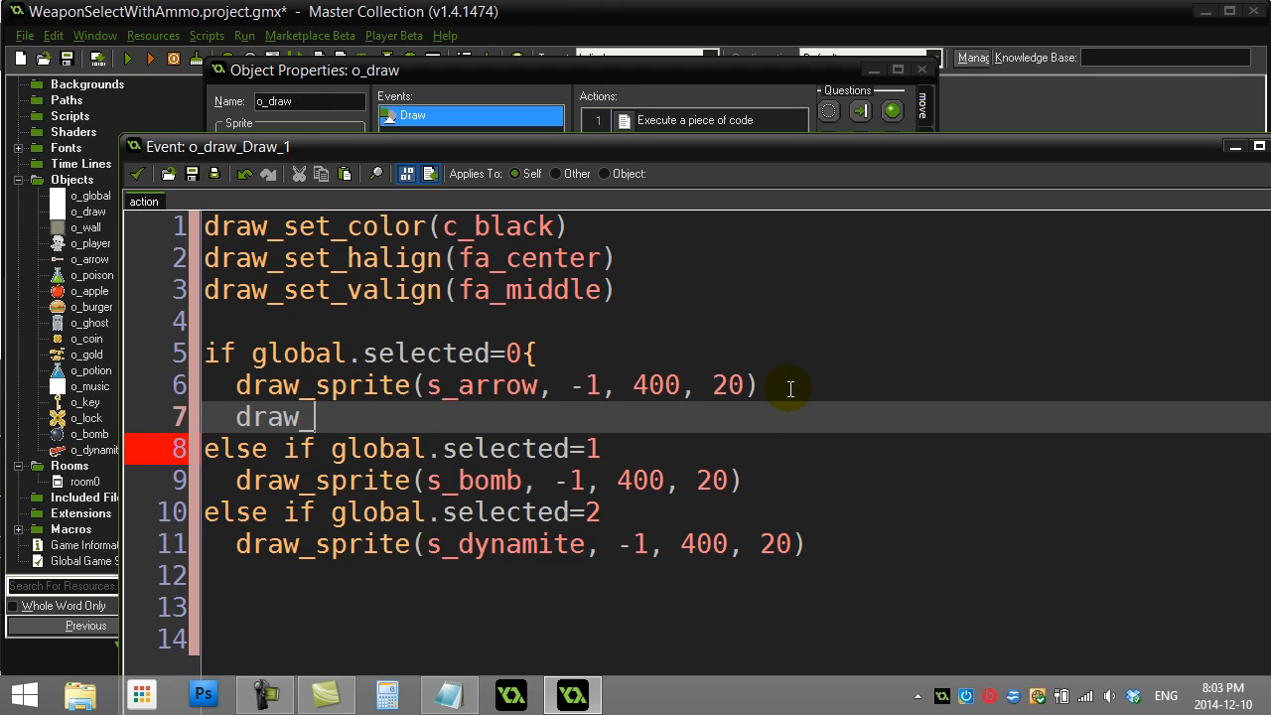
{"action": "type", "text": "text("}
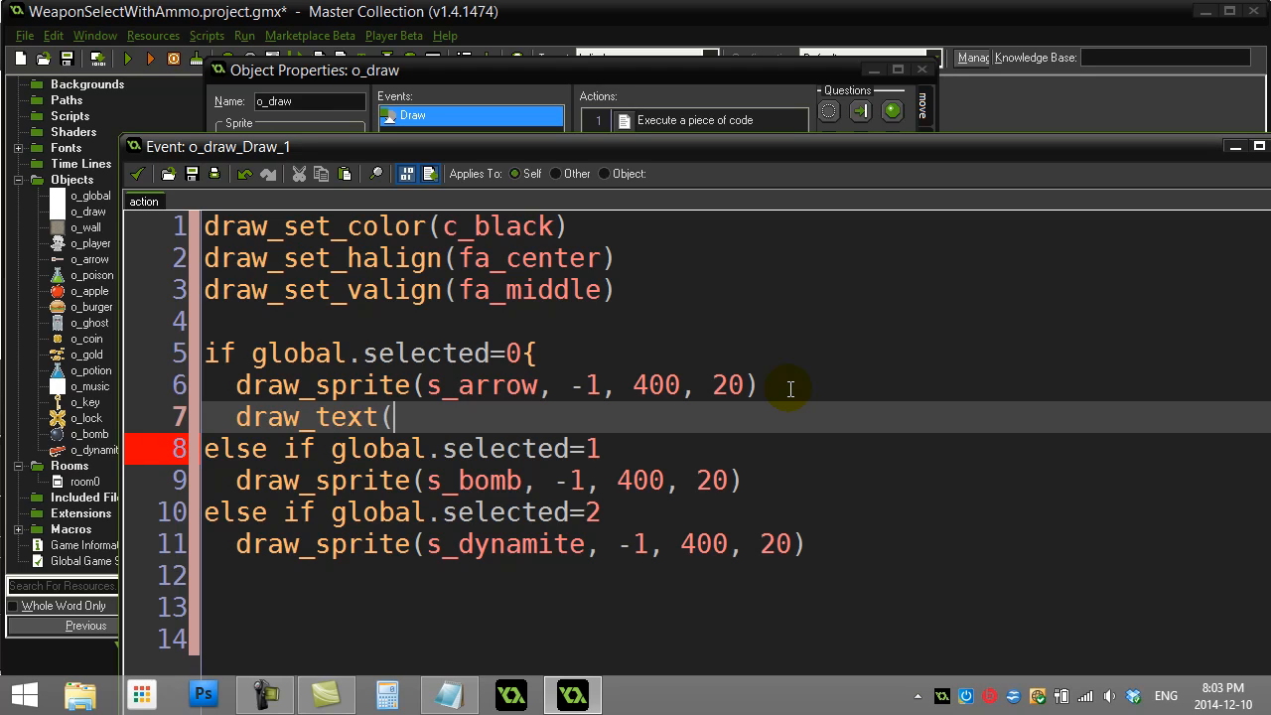
{"action": "type", "text": "400, 40"}
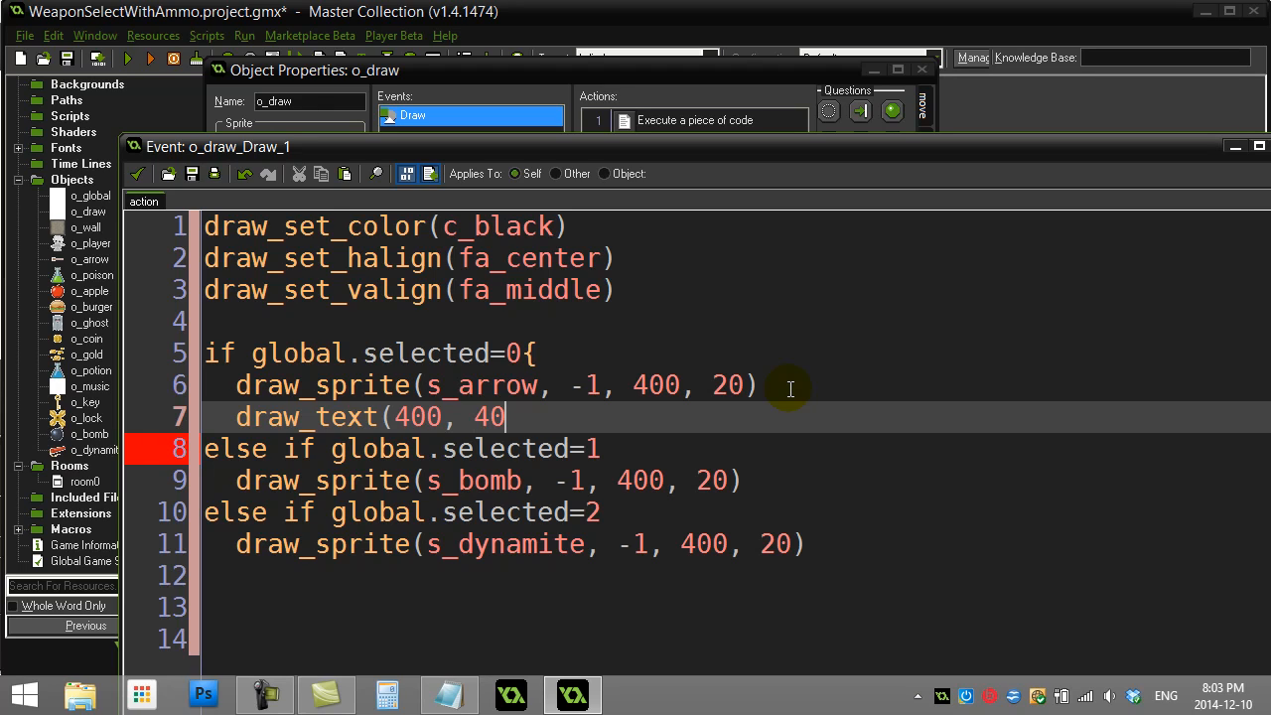
Step: Complete draw_text with string(global.ammoArrow) for the arrow's ammo count
{"action": "type", "text": ","}
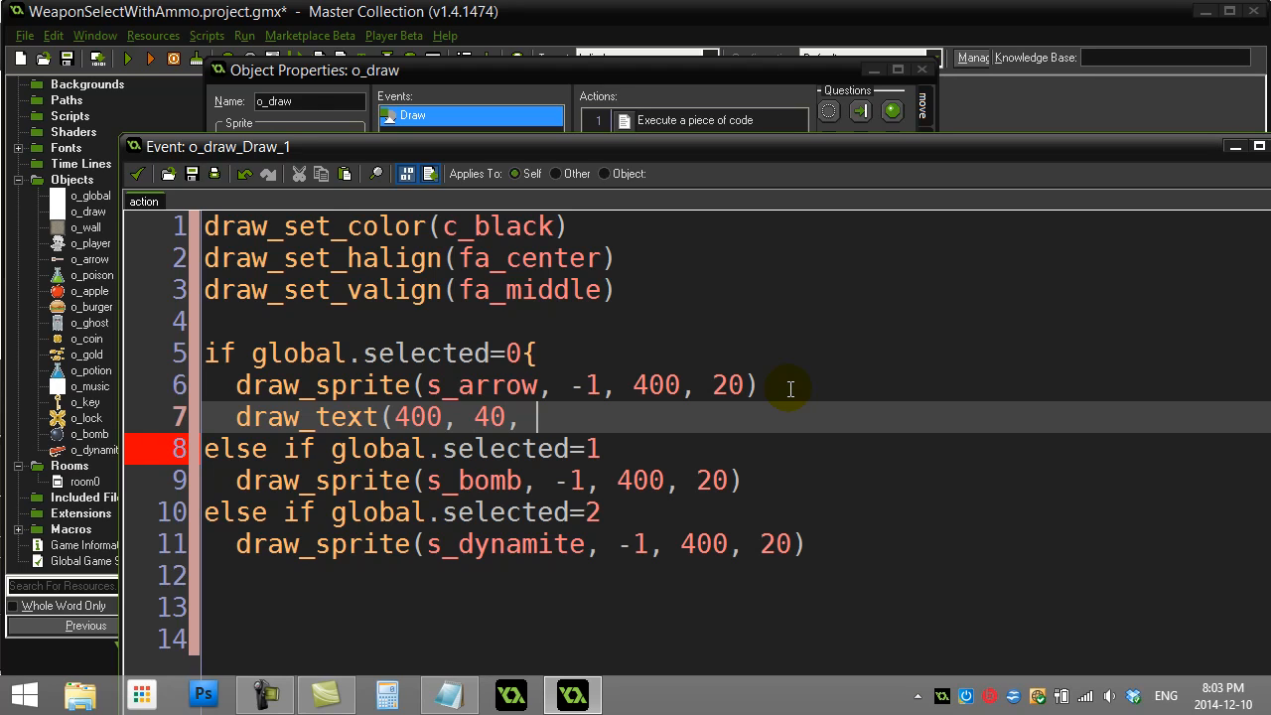
{"action": "type", "text": "string"}
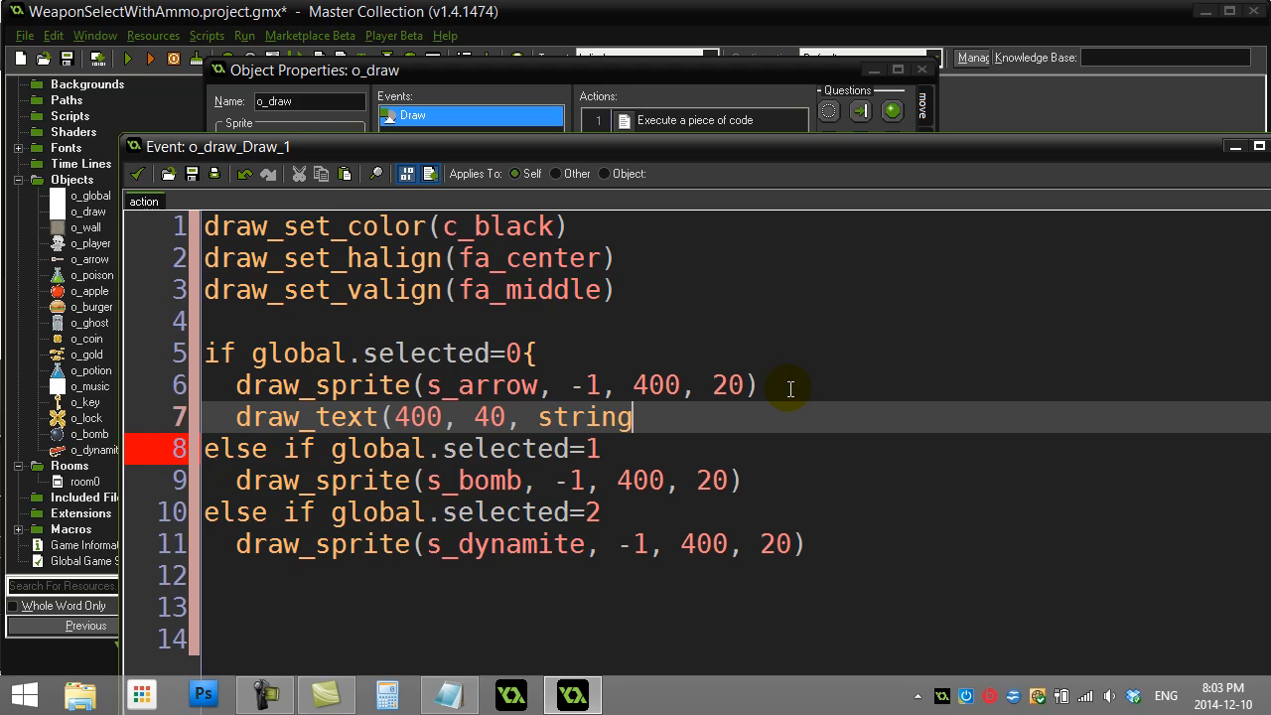
{"action": "type", "text": "(global."}
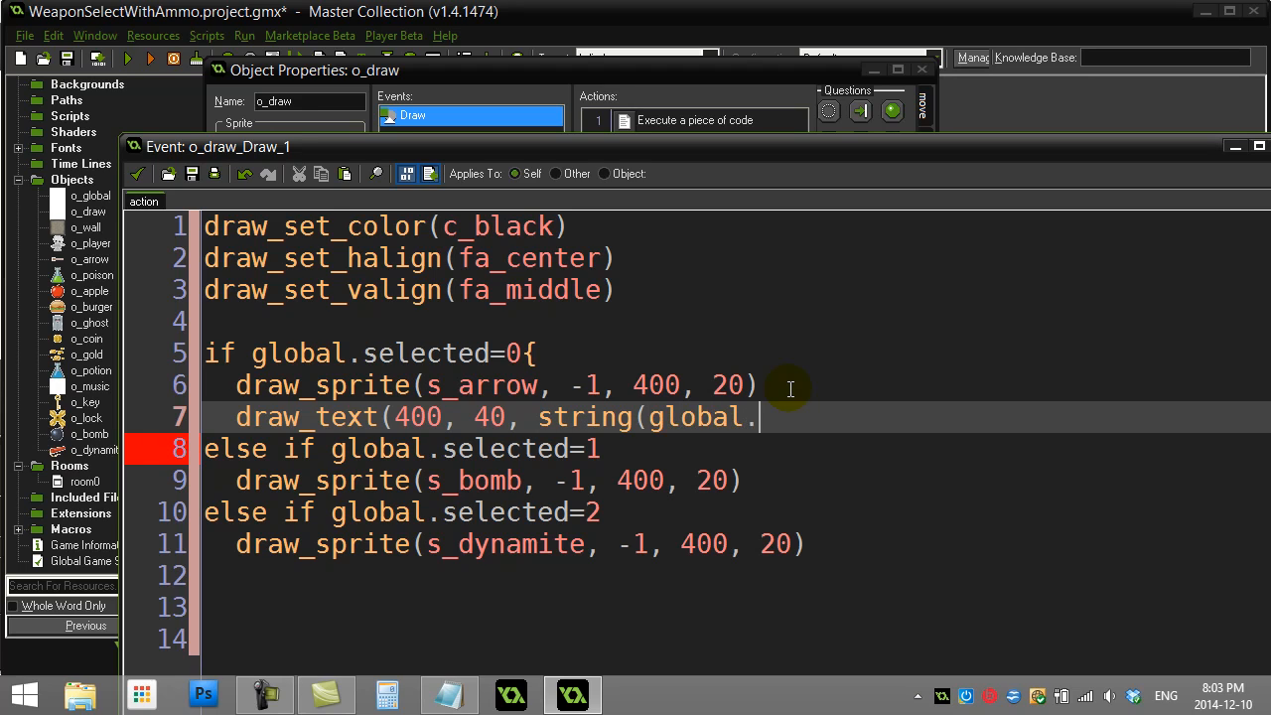
{"action": "type", "text": "ammoArrow"}
{"action": "type", "text": "}"}
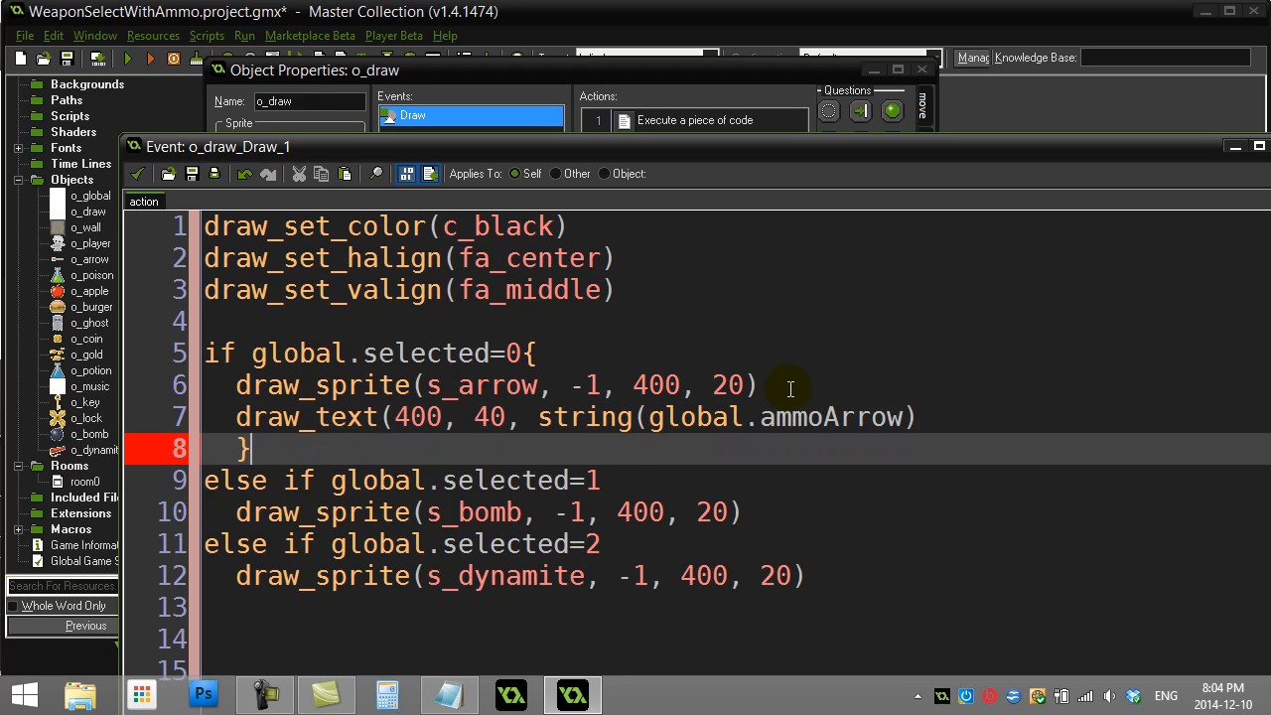
{"action": "mouse_move", "coordinate": [574, 447]}
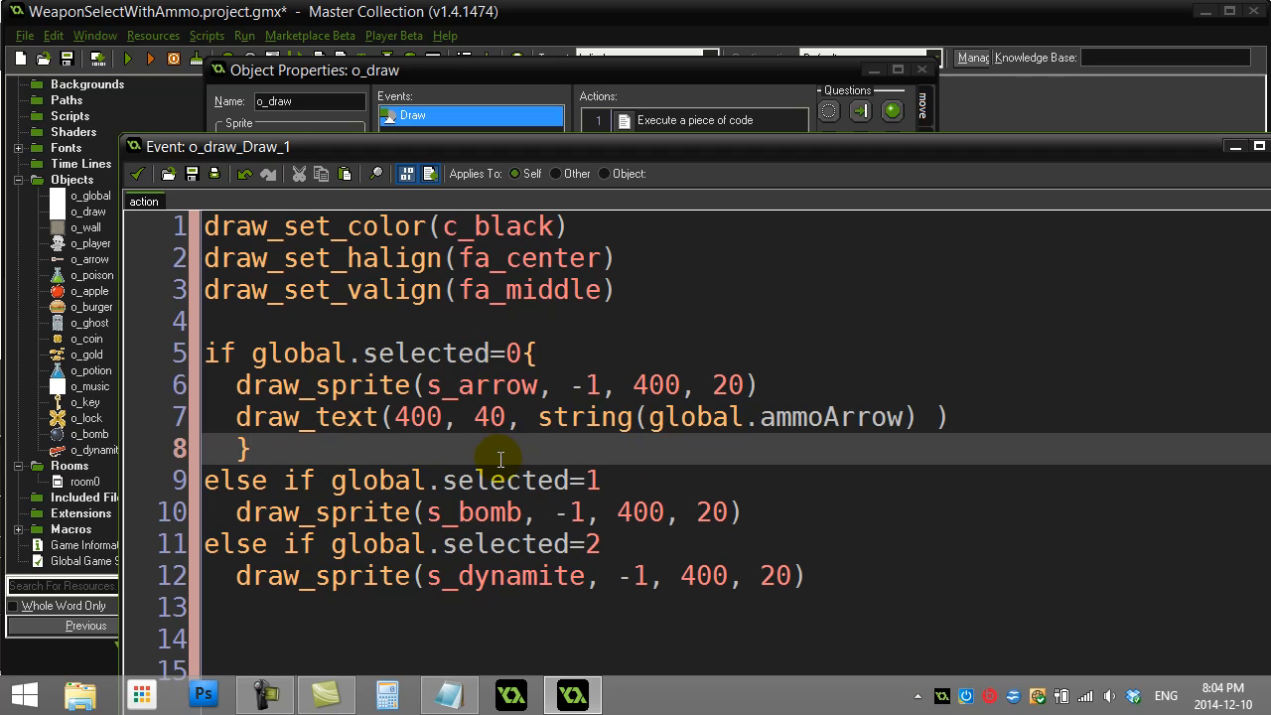
{"action": "left_click", "coordinate": [636, 480]}
{"action": "type", "text": " {"}
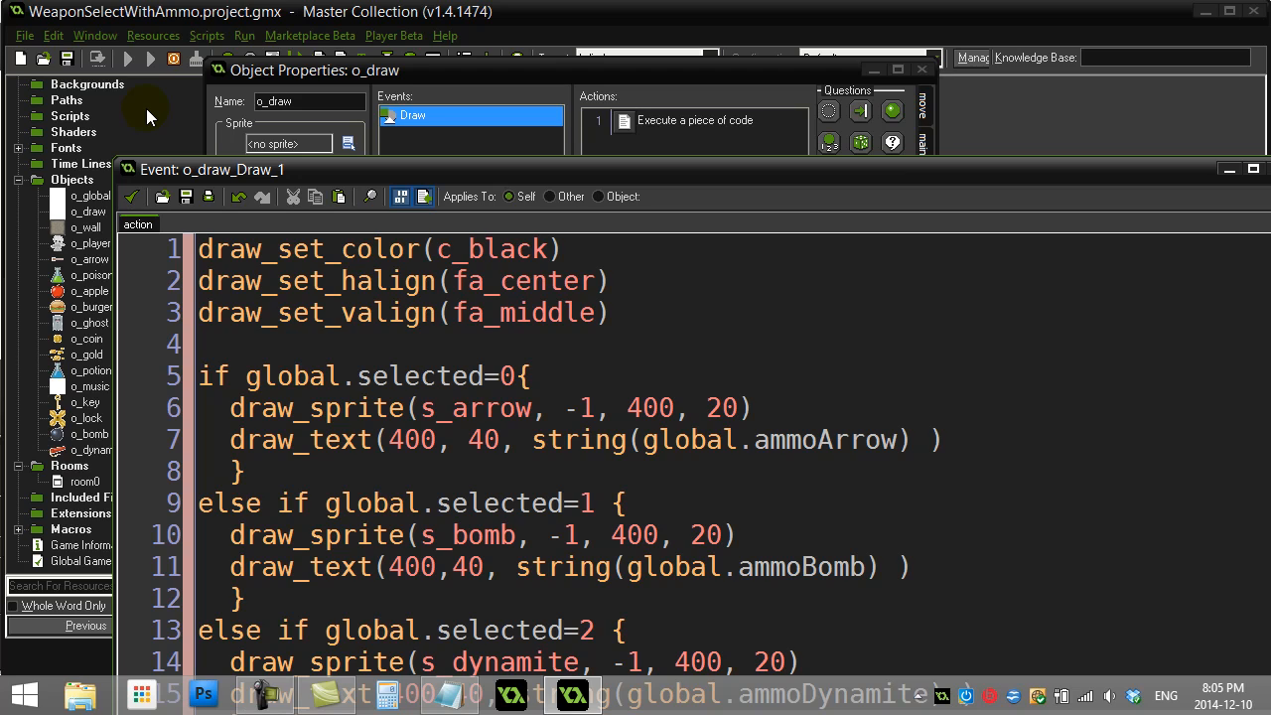
Step: Maximize the code editor to add braces and draw_text(400,40, string(global.ammoDynamite)) to the dynamite branch
{"action": "left_click", "coordinate": [127, 59]}
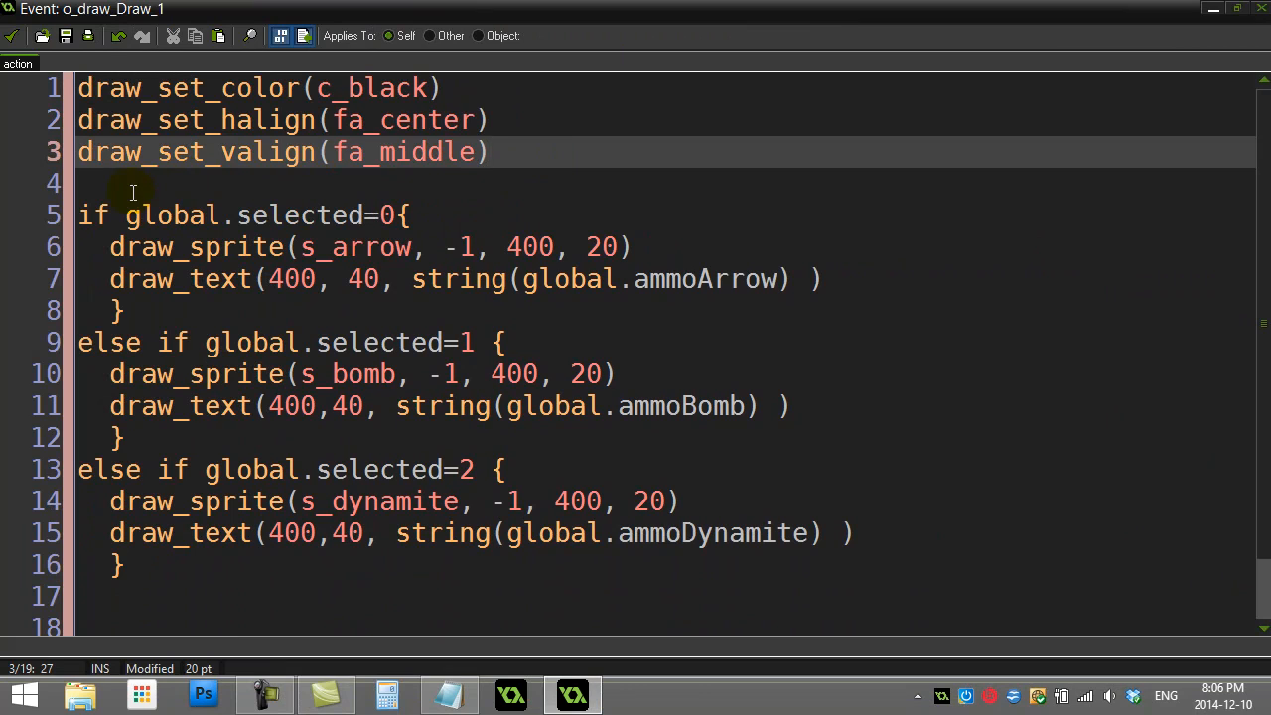
{"action": "left_click_drag", "start_coordinate": [132, 182], "coordinate": [209, 564]}
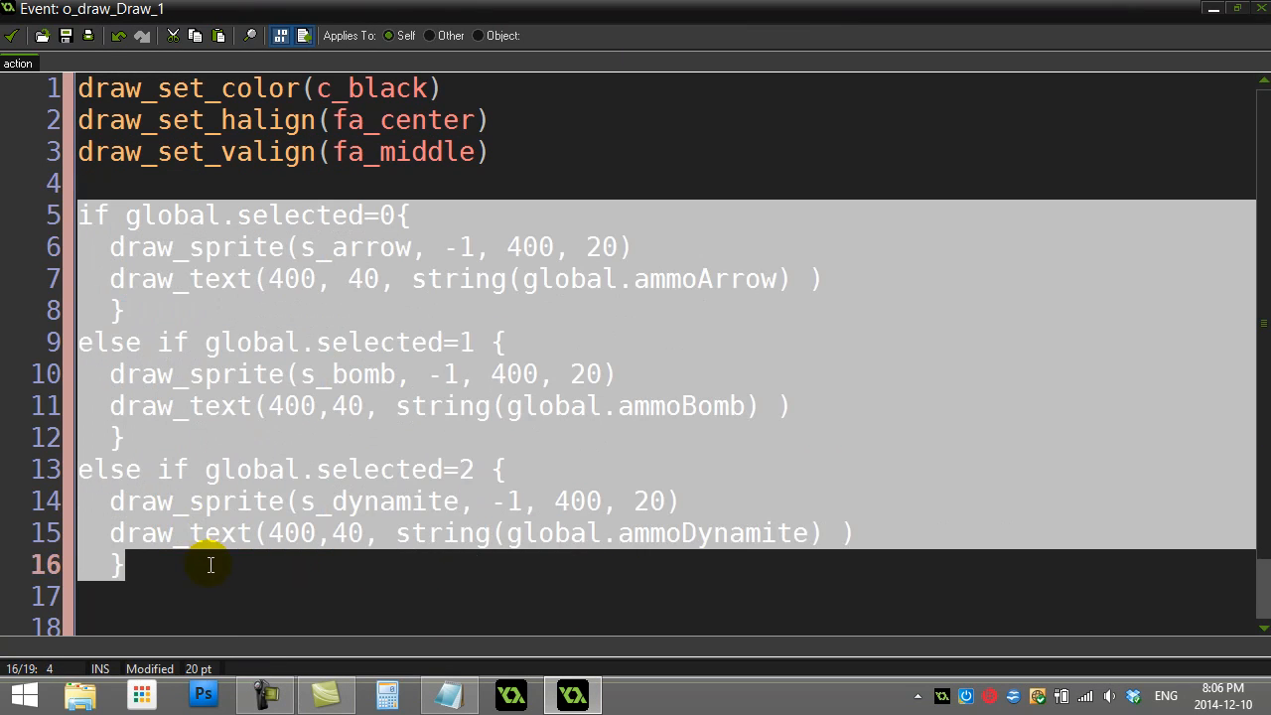
{"action": "left_click", "coordinate": [532, 182]}
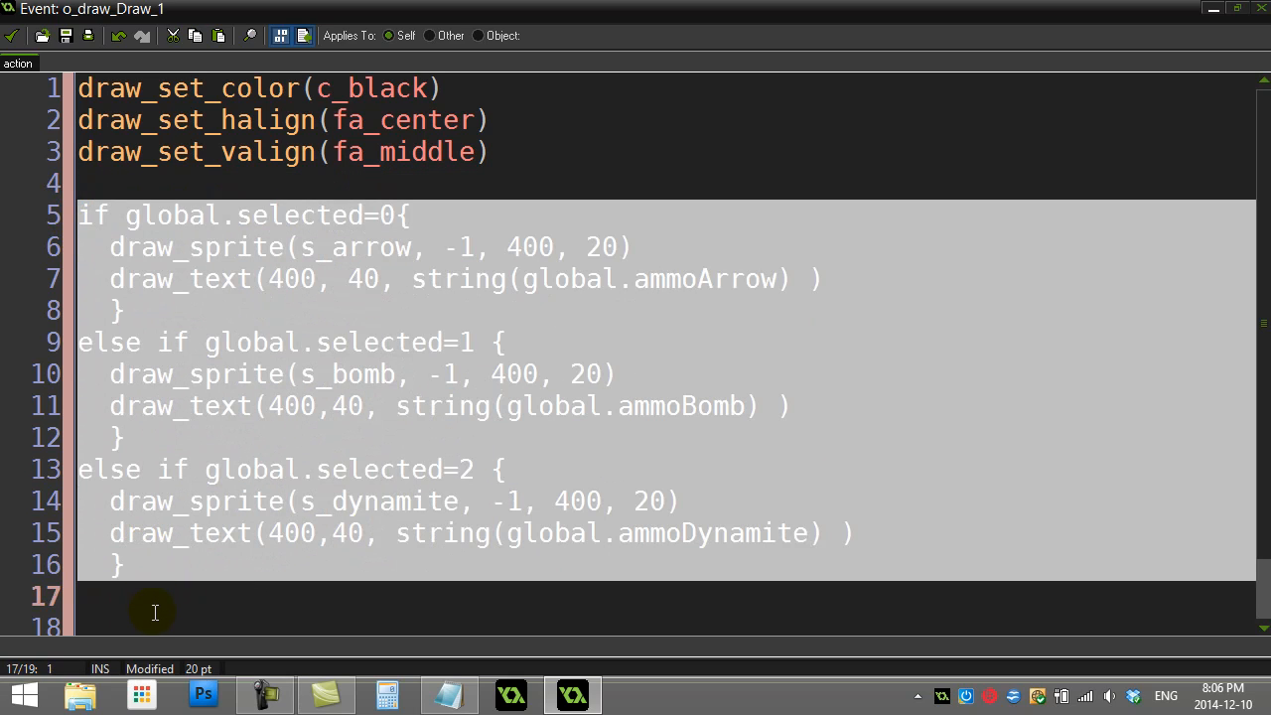
{"action": "mouse_move", "coordinate": [243, 594]}
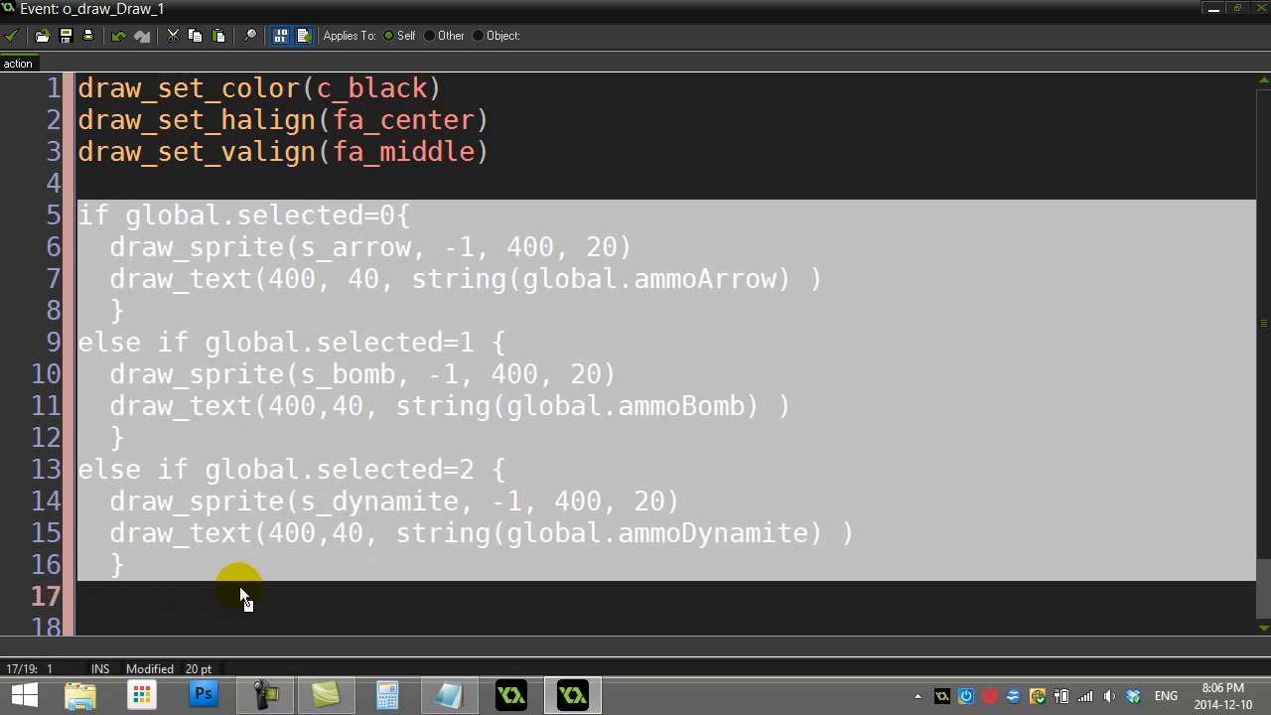
{"action": "mouse_move", "coordinate": [155, 336]}
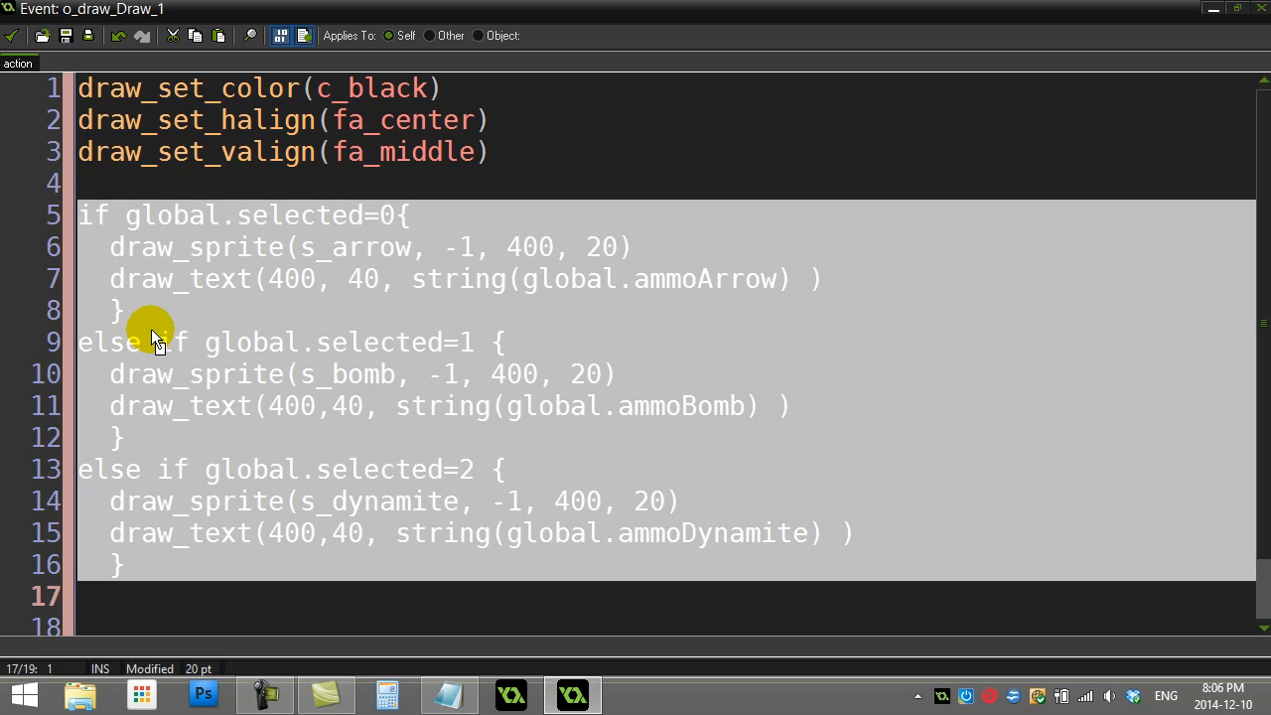
{"action": "mouse_move", "coordinate": [149, 306]}
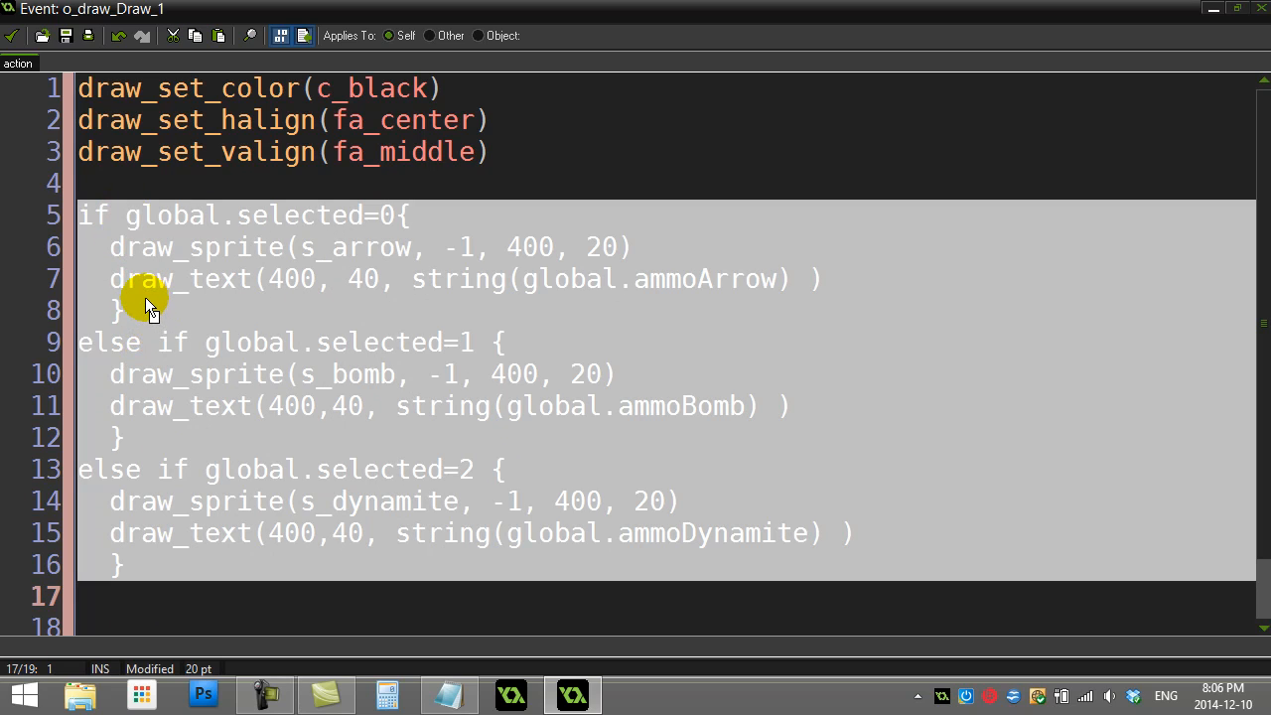